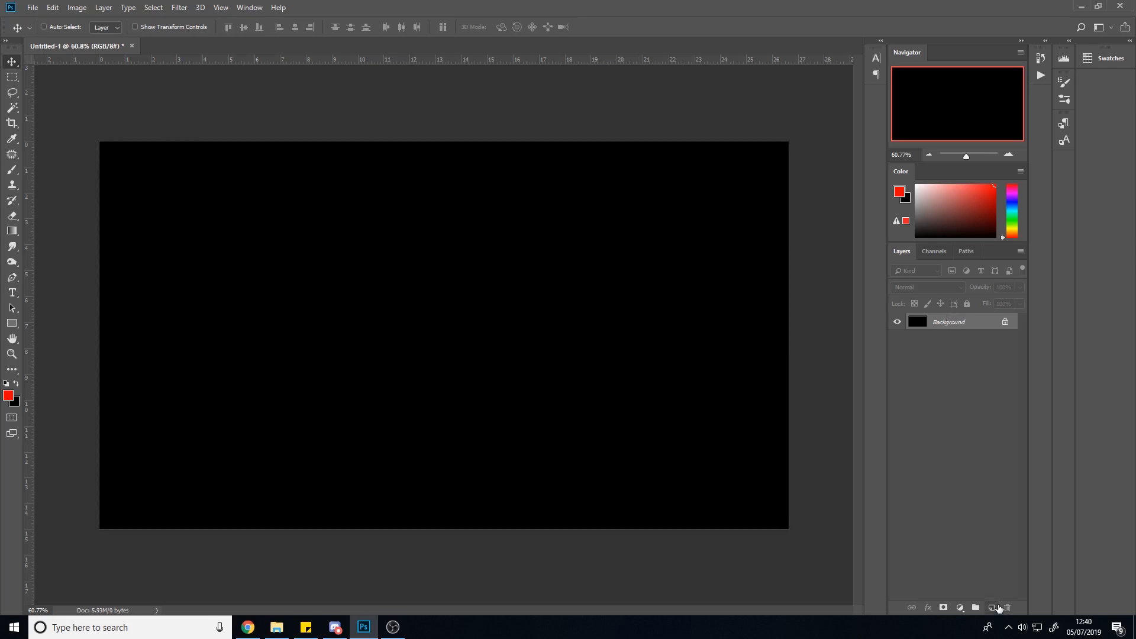
mouse_move(994, 607)
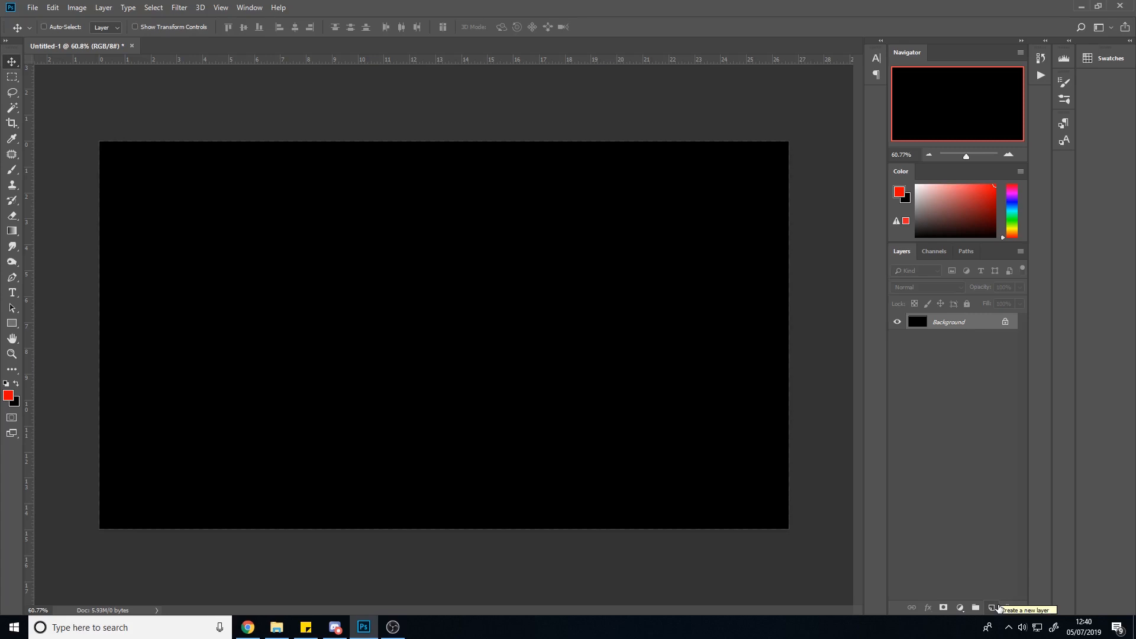
mouse_move(952, 599)
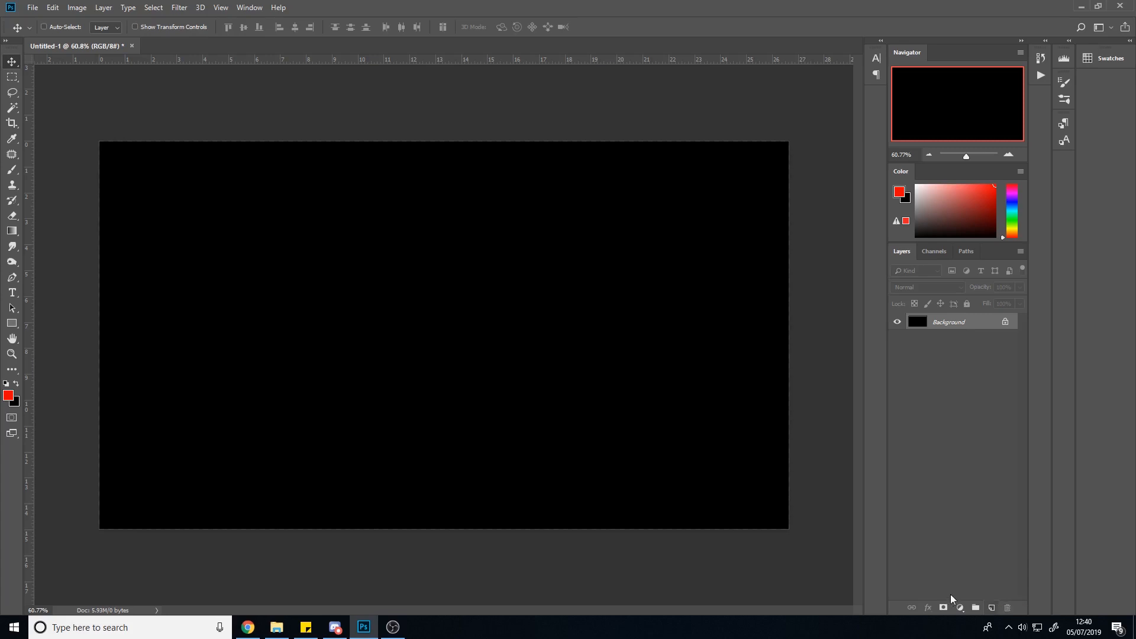
Step: Type bold red 'SMEAR' text on its own layer and centre it on the canvas
click(12, 291)
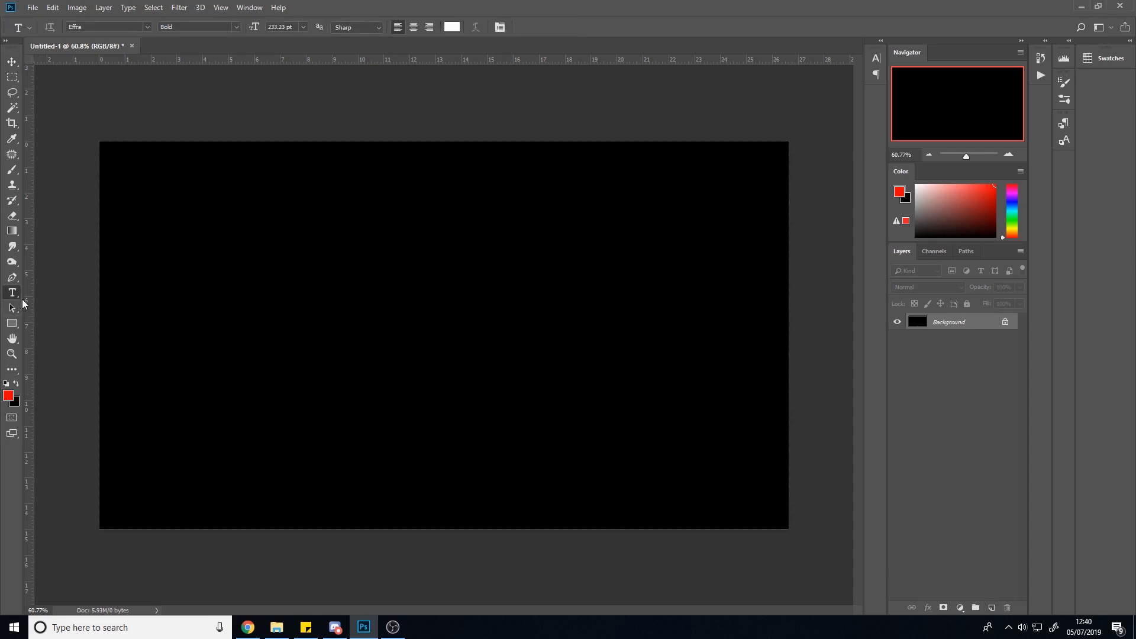
text(SM)
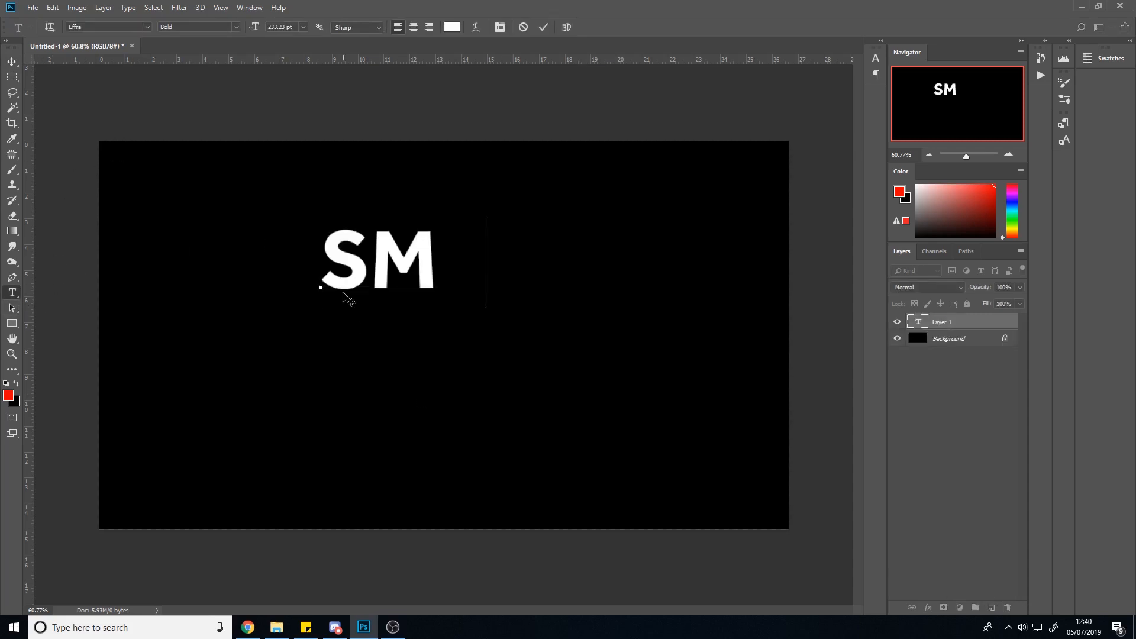
text(EAR)
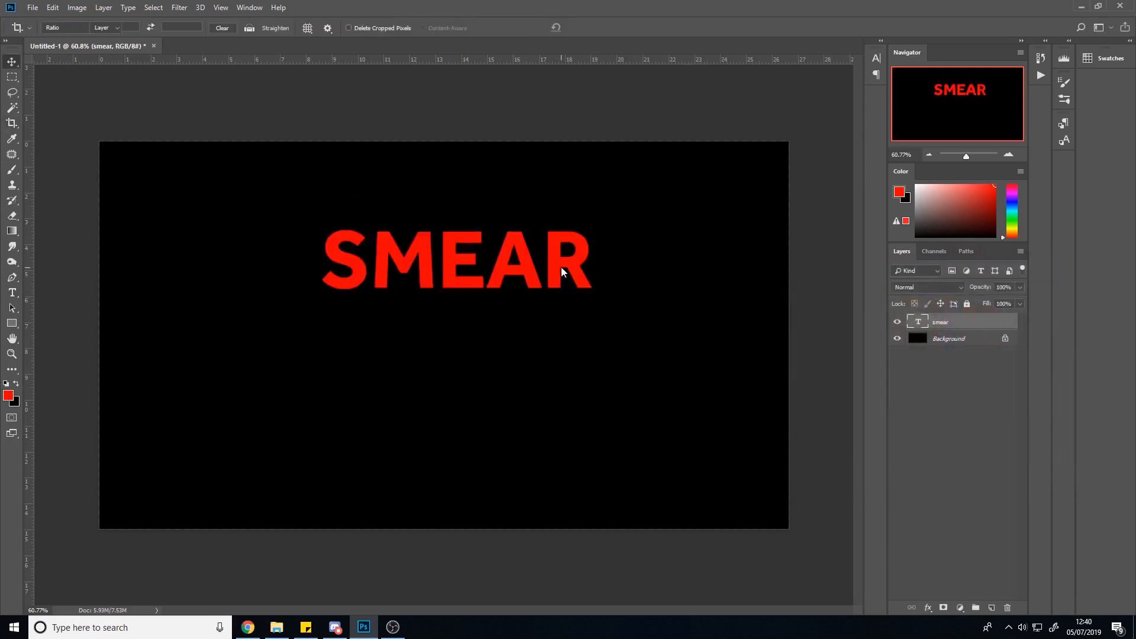
click(13, 61)
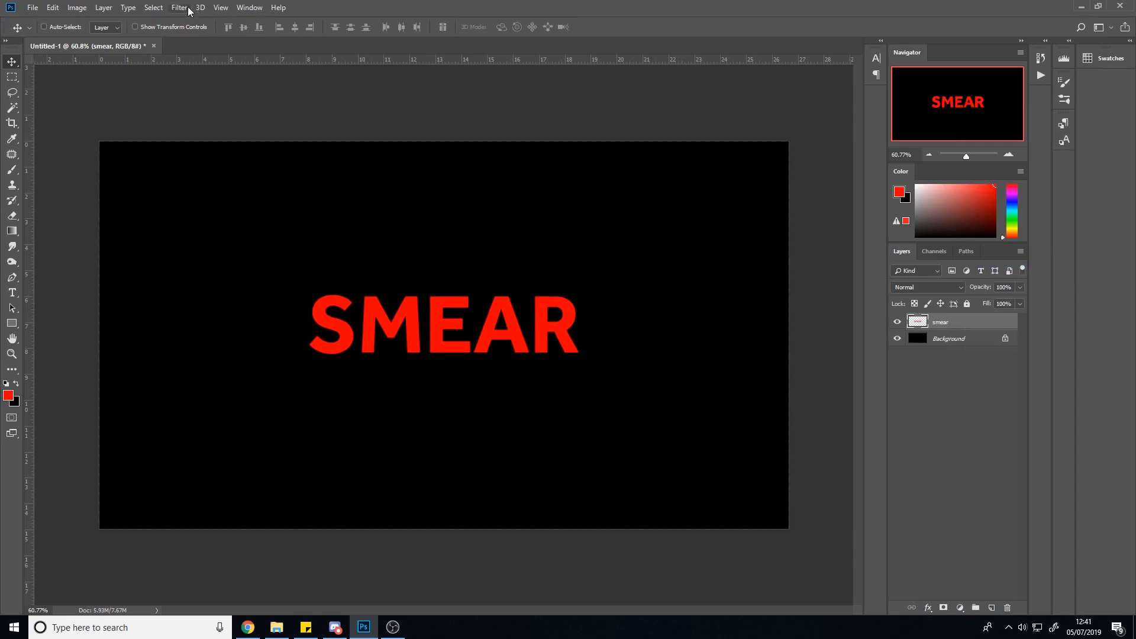
Step: Apply a Motion Blur to SMEAR with angle 0 and distance about 246 pixels
click(179, 7)
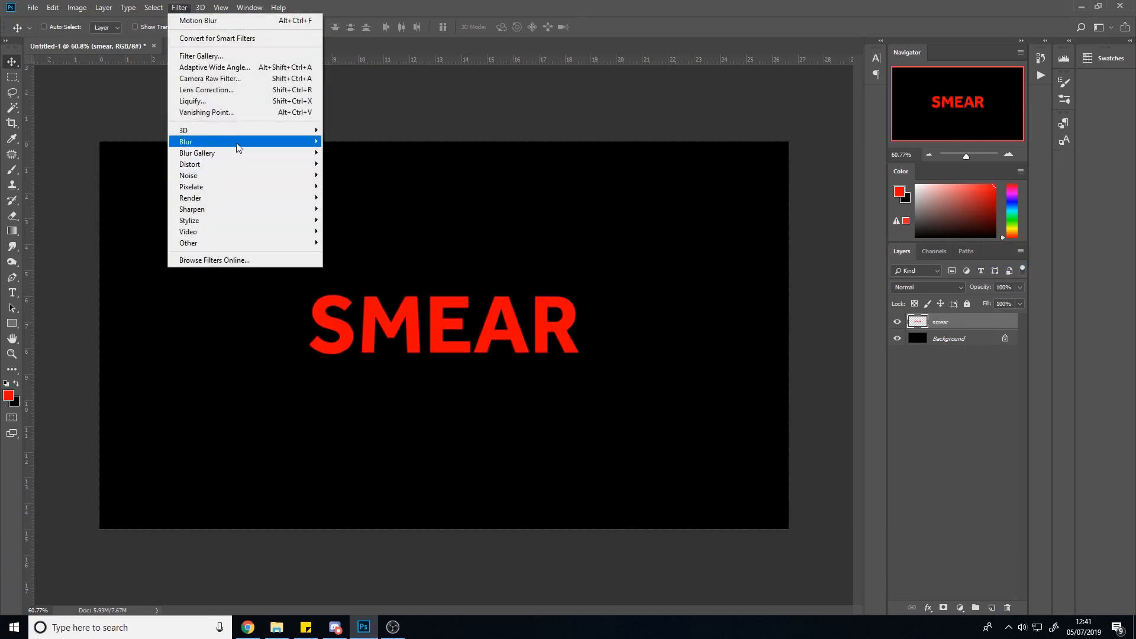
click(197, 20)
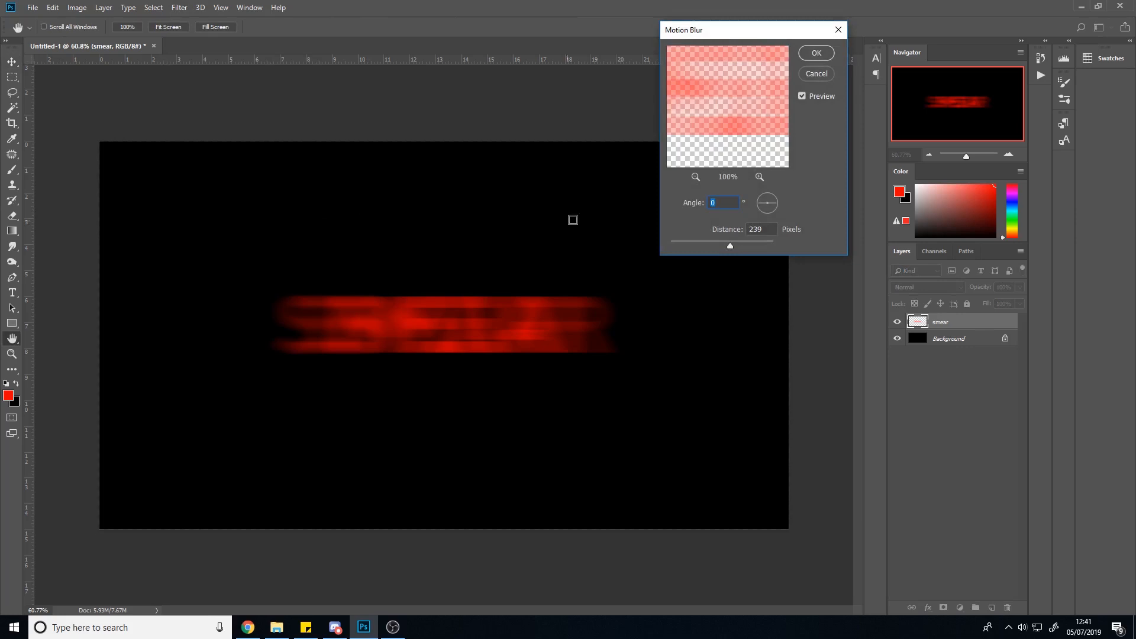
click(723, 202)
text(-90)
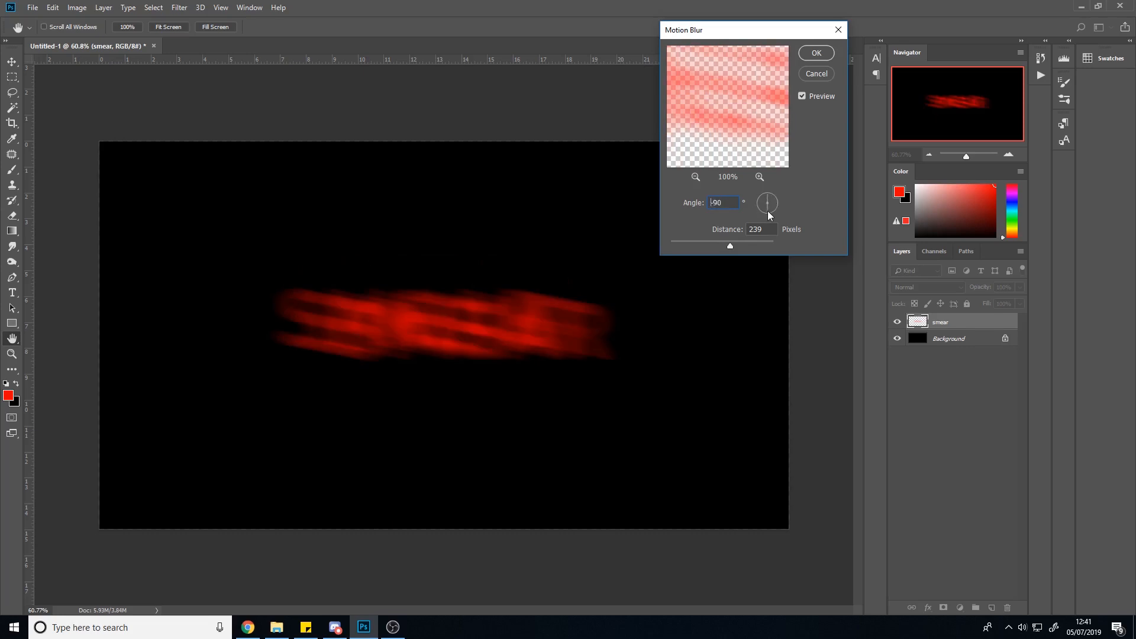
drag(767, 196, 772, 210)
text(0)
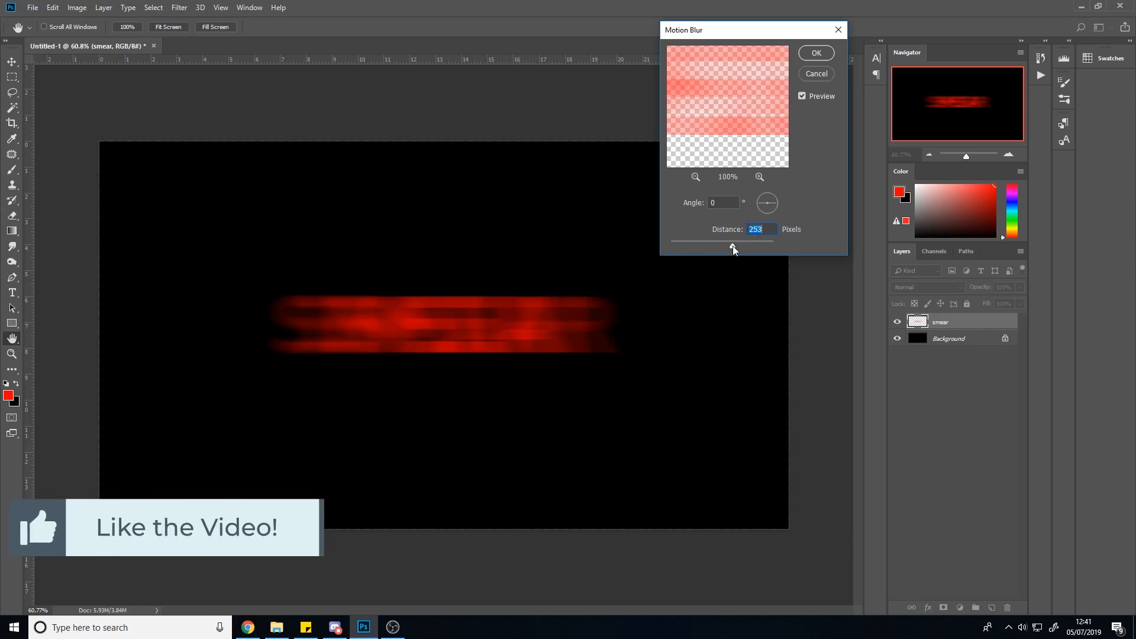
drag(733, 249, 707, 245)
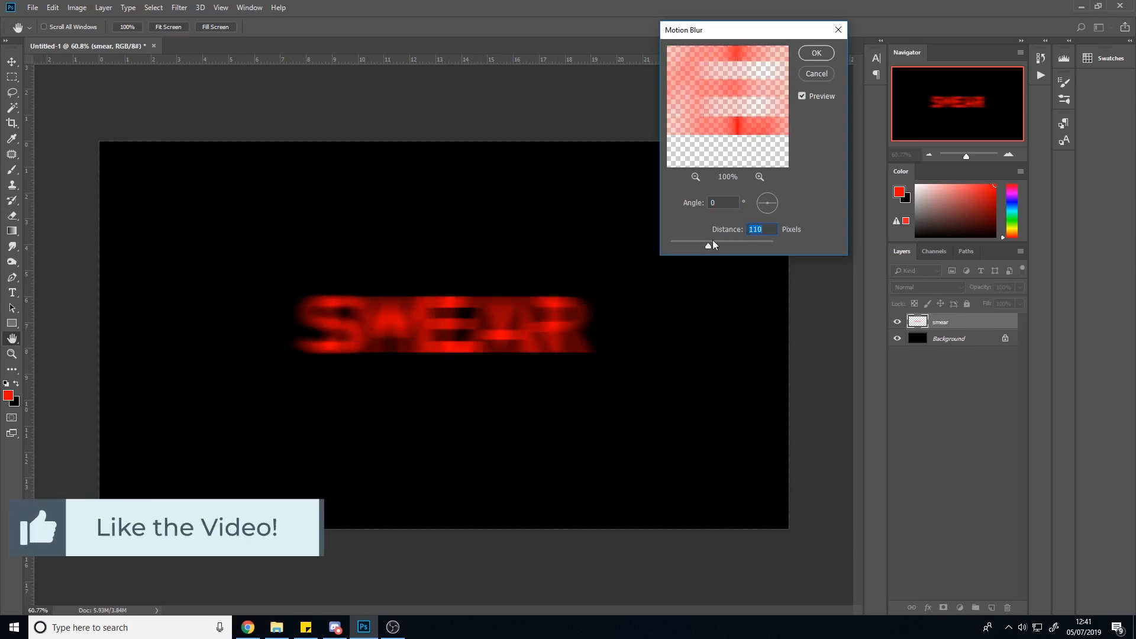
drag(709, 245, 738, 246)
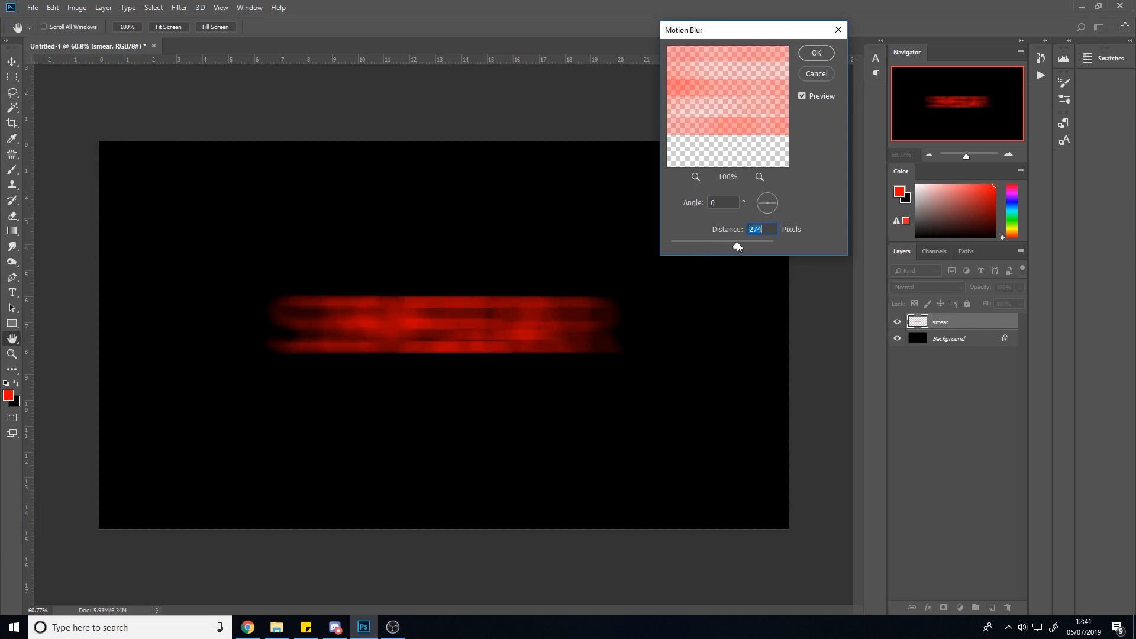
drag(737, 246, 731, 247)
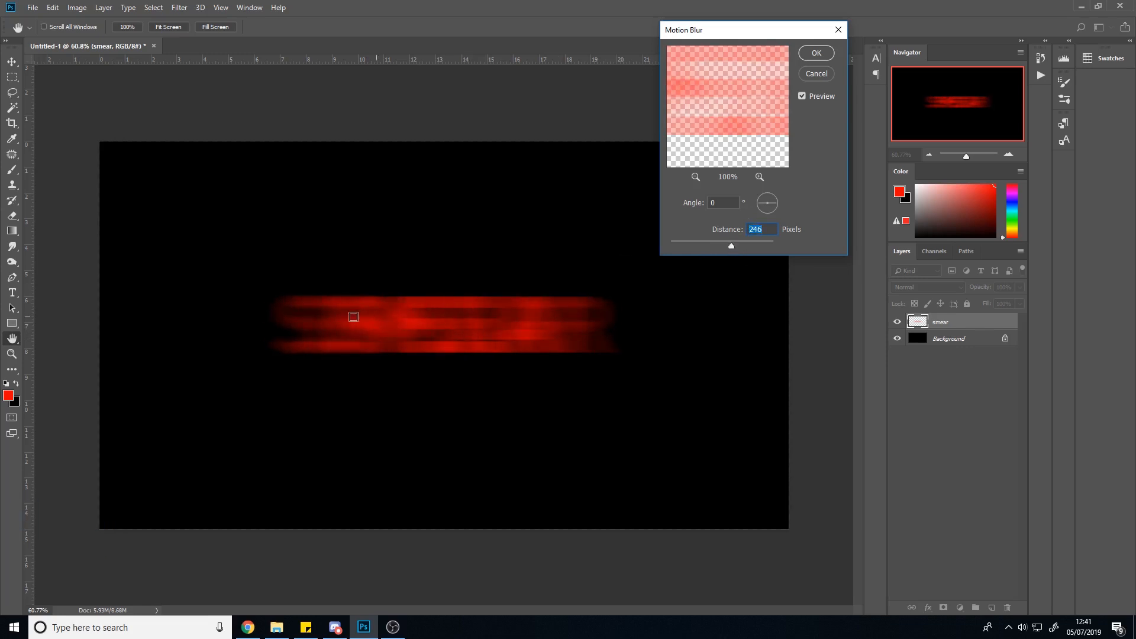
click(816, 52)
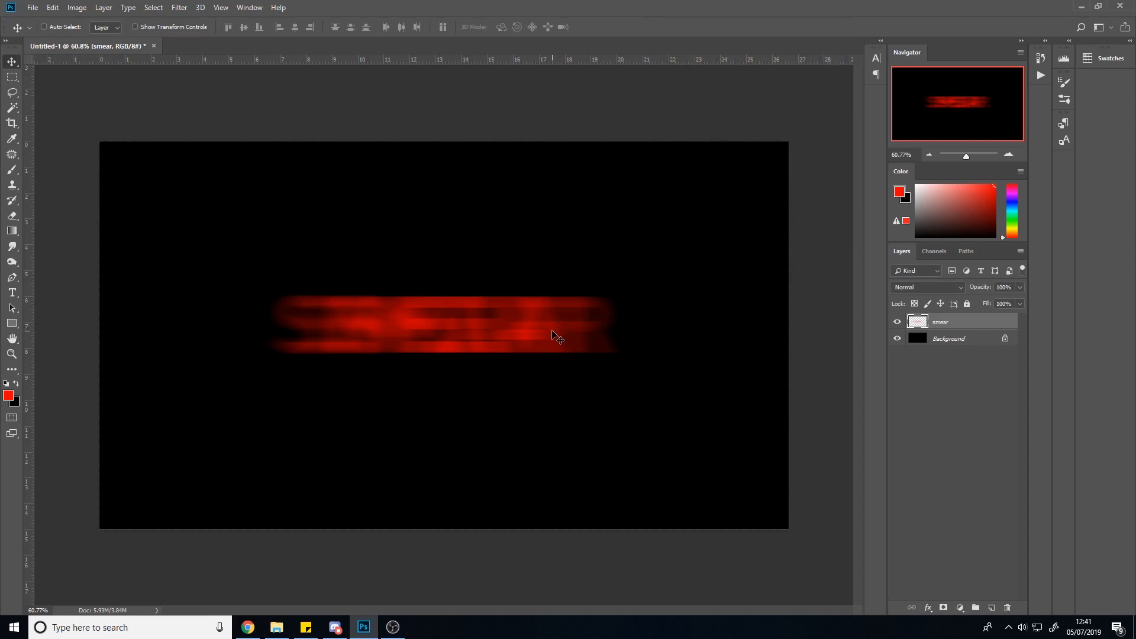
mouse_move(307, 139)
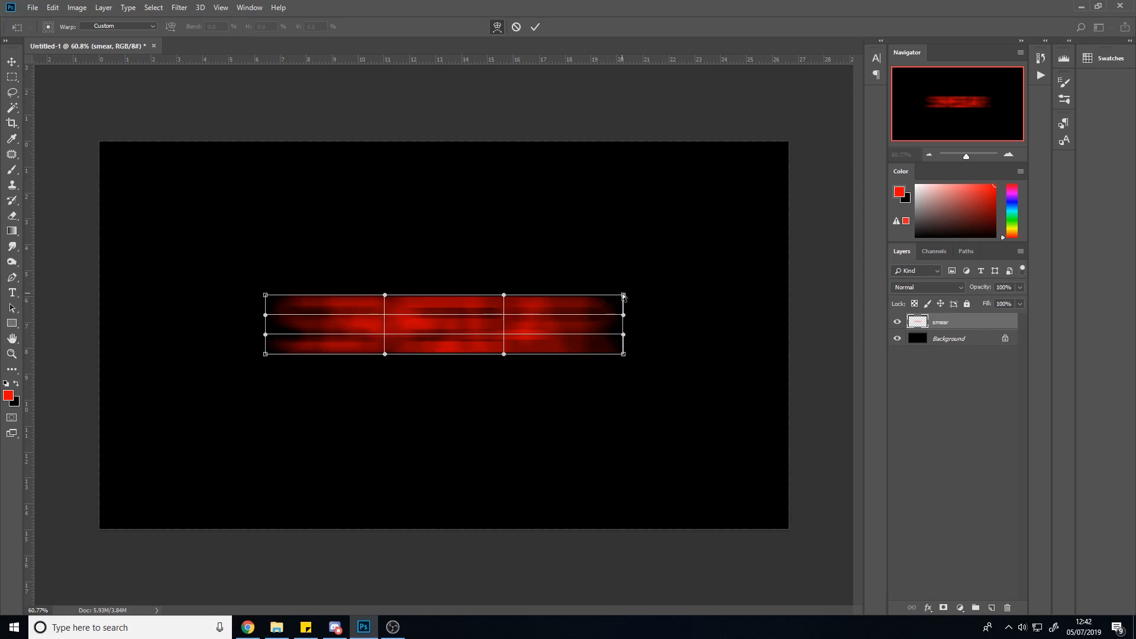
mouse_move(520, 280)
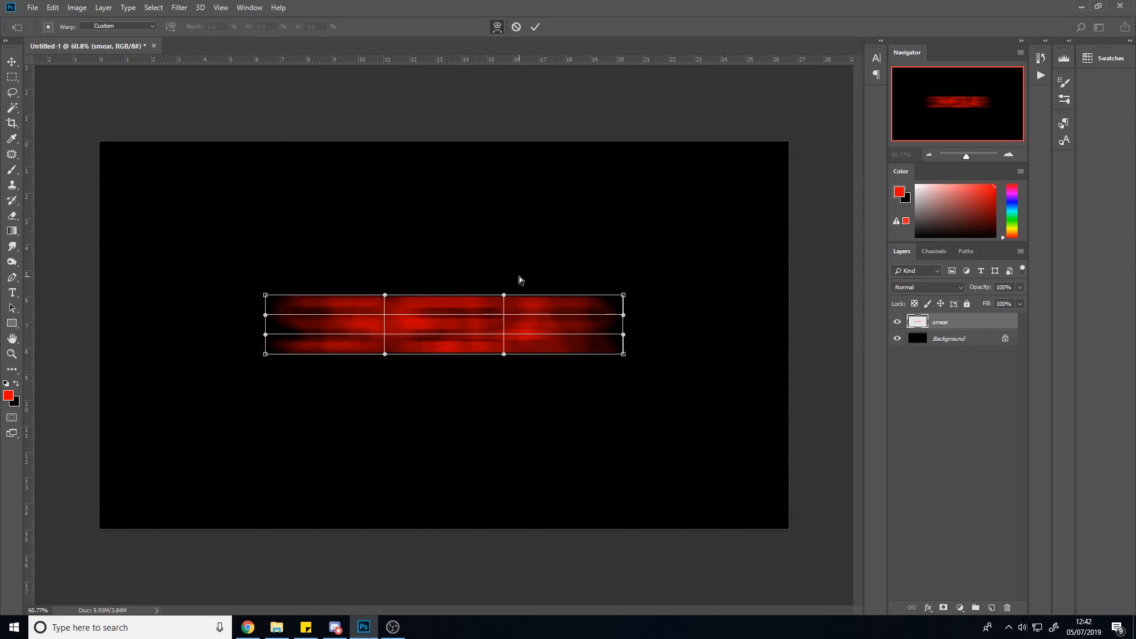
mouse_move(590, 296)
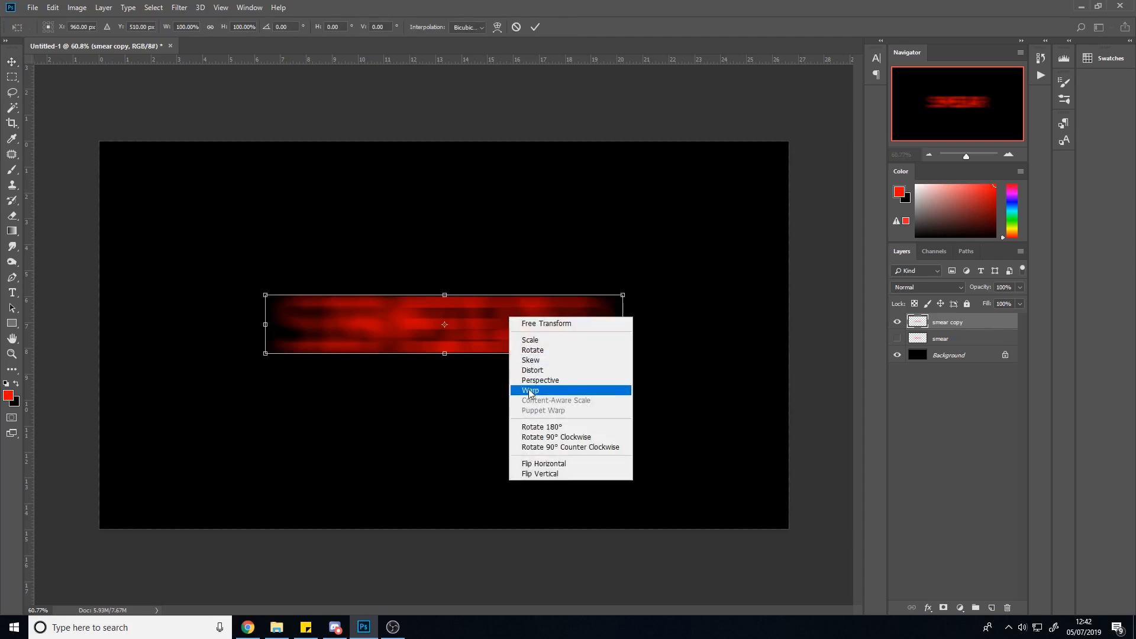
Step: Warp the copied streaks, bending them upward and twisting the lower-left corner into a ribbon
click(530, 391)
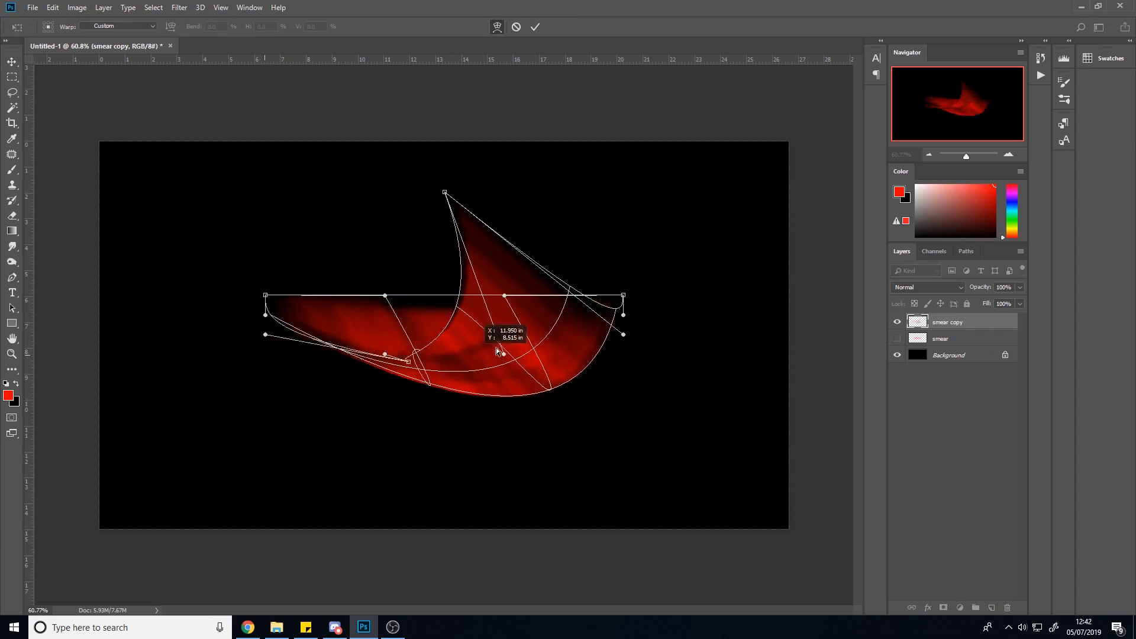
drag(623, 334, 645, 252)
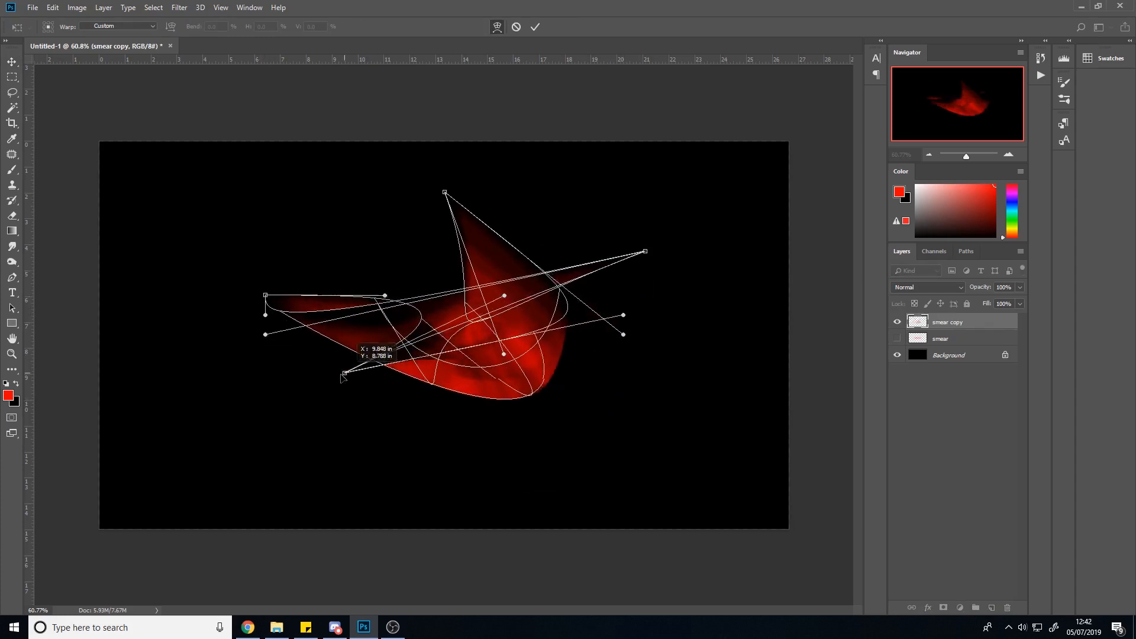
drag(342, 377, 304, 401)
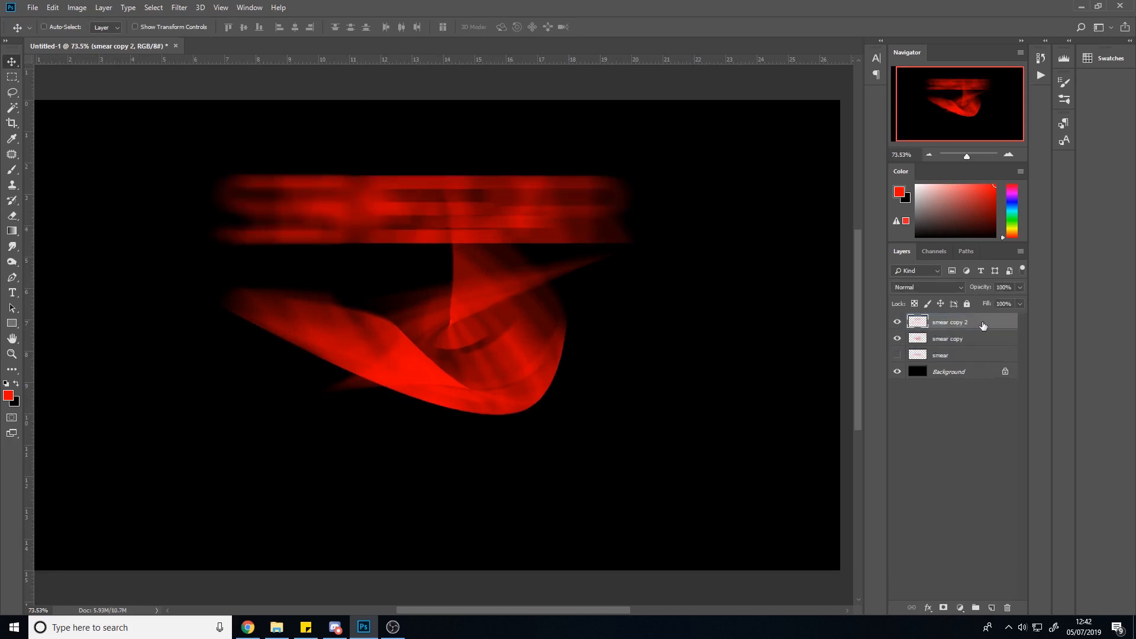
Step: Give smear copy 2 an orange-yellow Color Overlay layer style
double_click(949, 322)
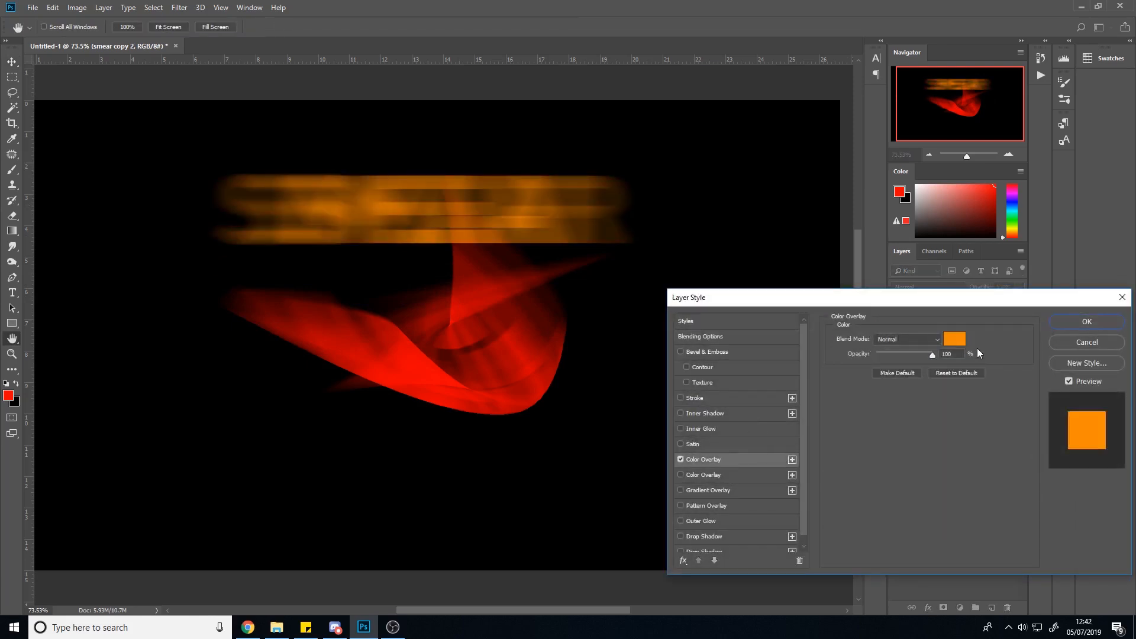
click(955, 338)
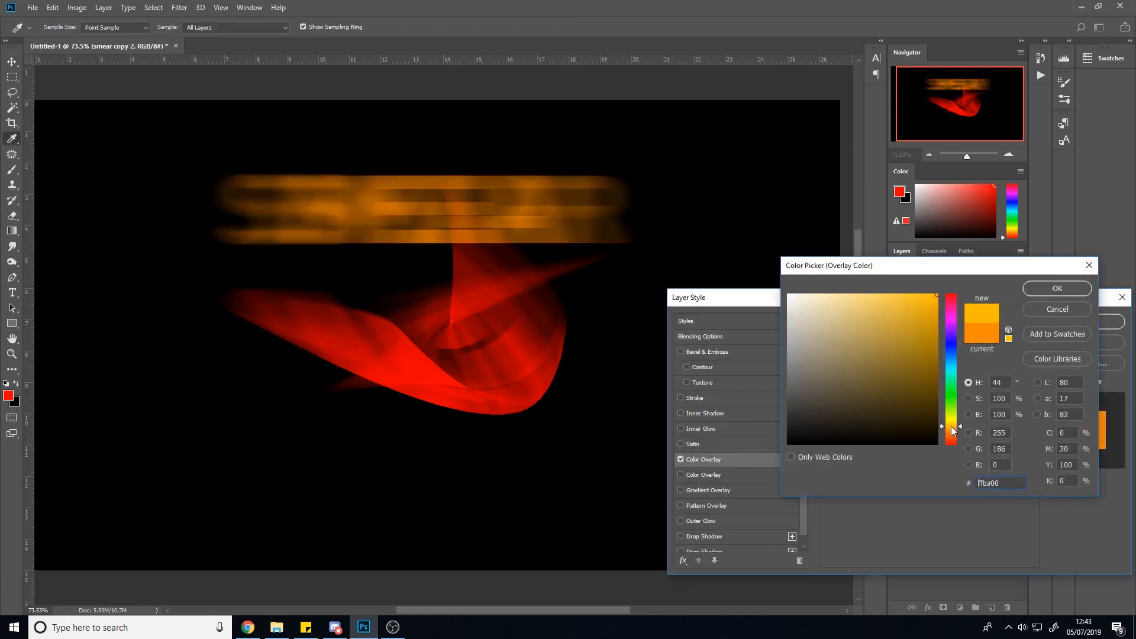
click(1057, 288)
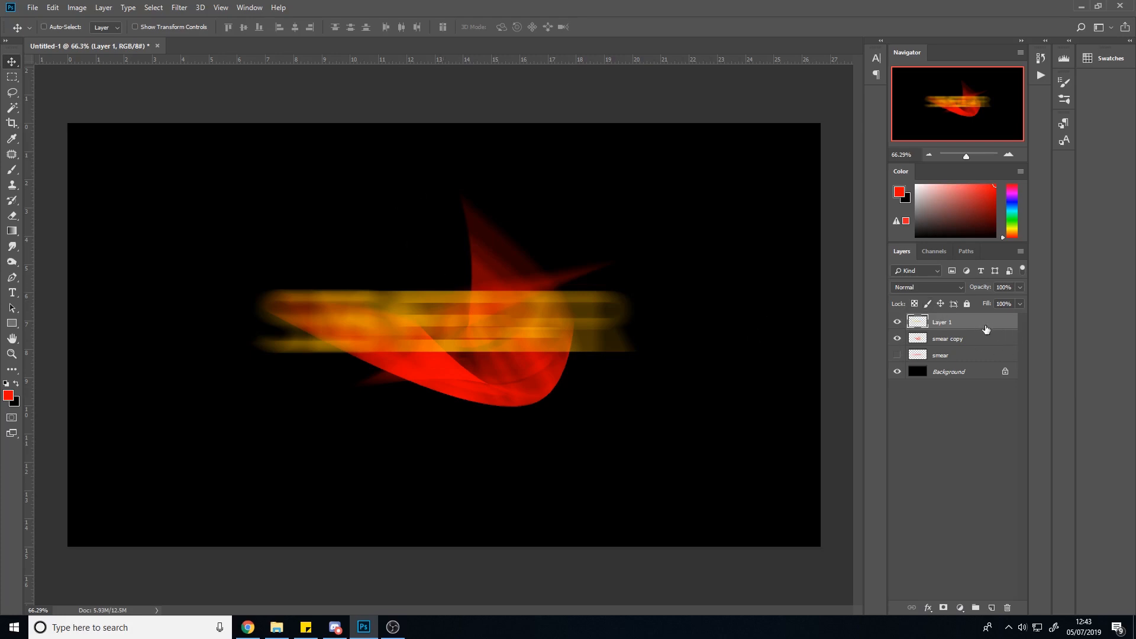
mouse_move(179, 12)
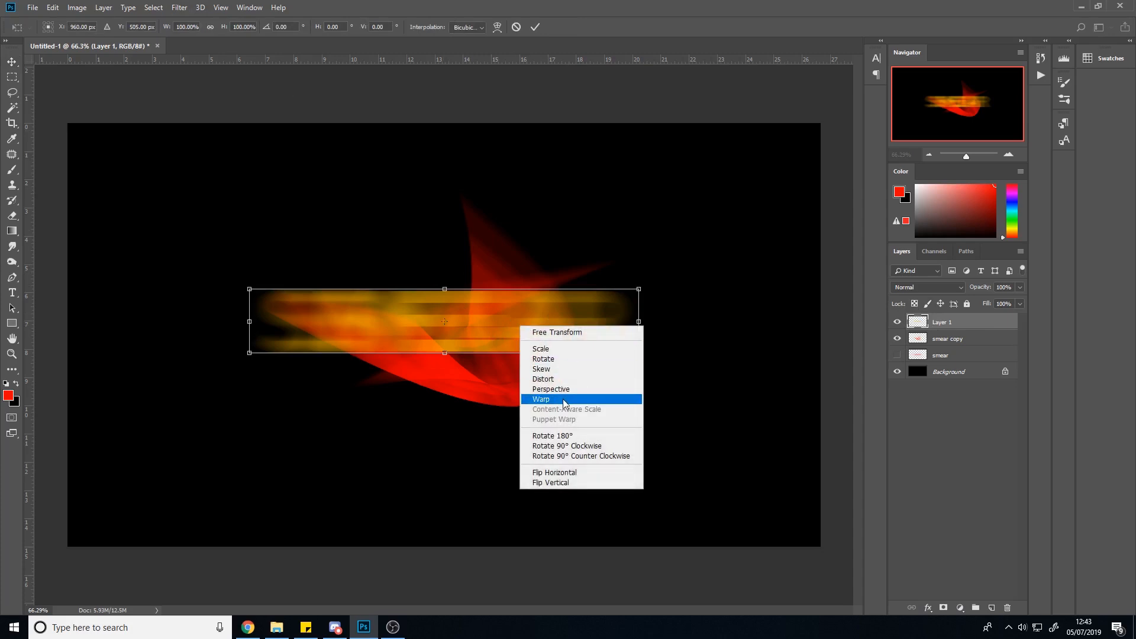
Step: Warp the orange-yellow streaks on smear copy 2, dragging a handle to arch them
click(540, 399)
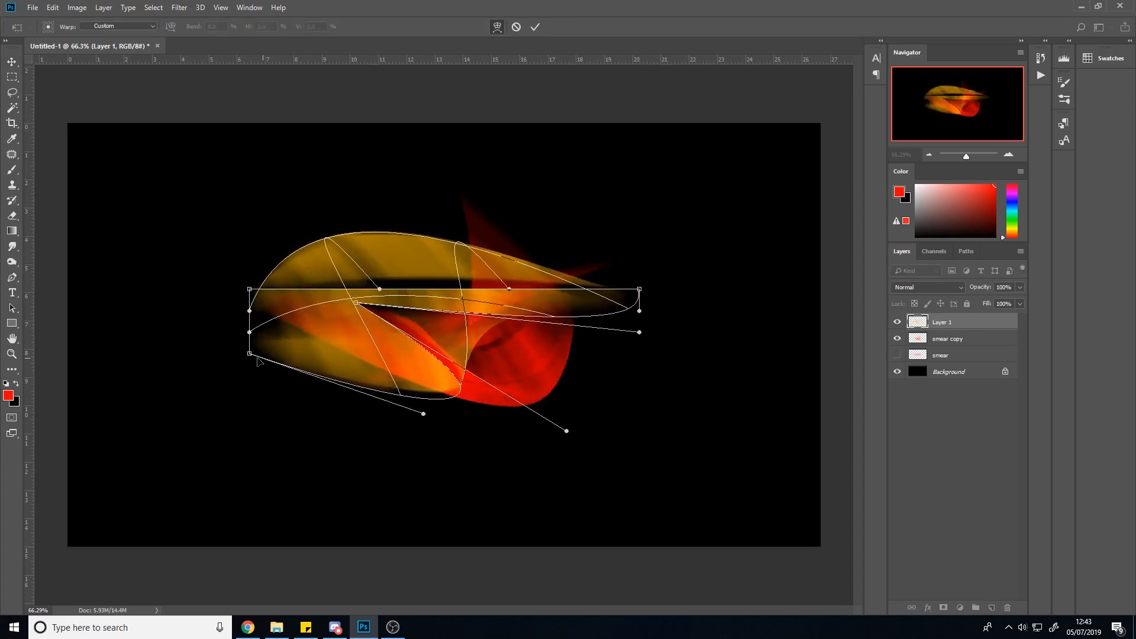
drag(639, 332, 701, 362)
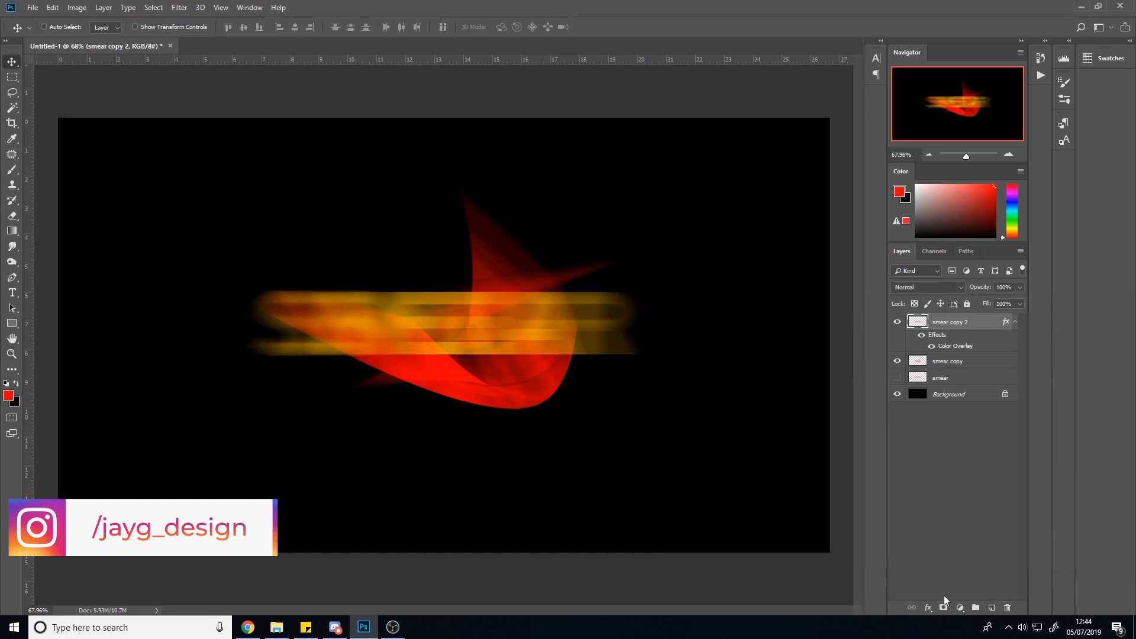
Step: Add a blank layer beneath smear copy 2 to merge its overlay into
click(991, 608)
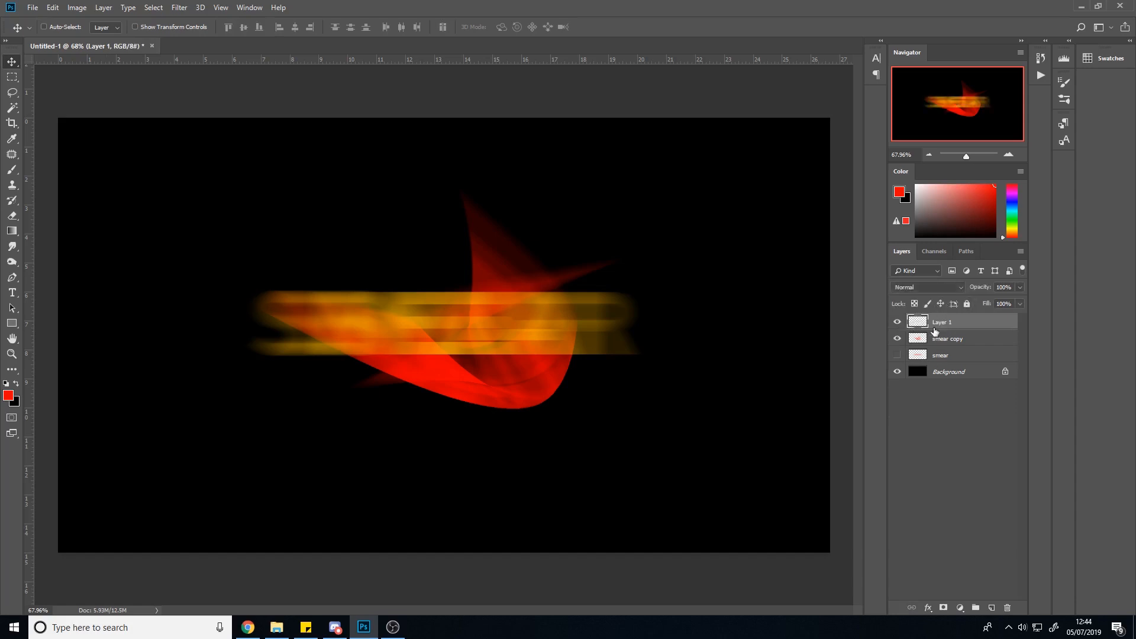
Step: Warp Layer 1's orange streaks into an upward-curving flame arc and commit
right_click(445, 323)
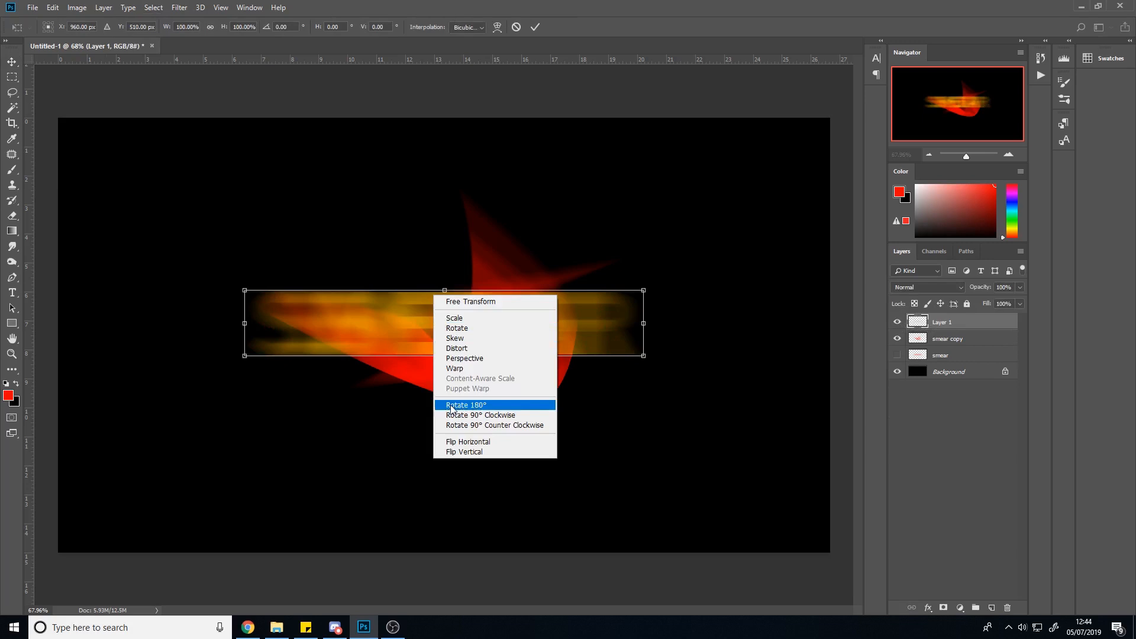
click(455, 368)
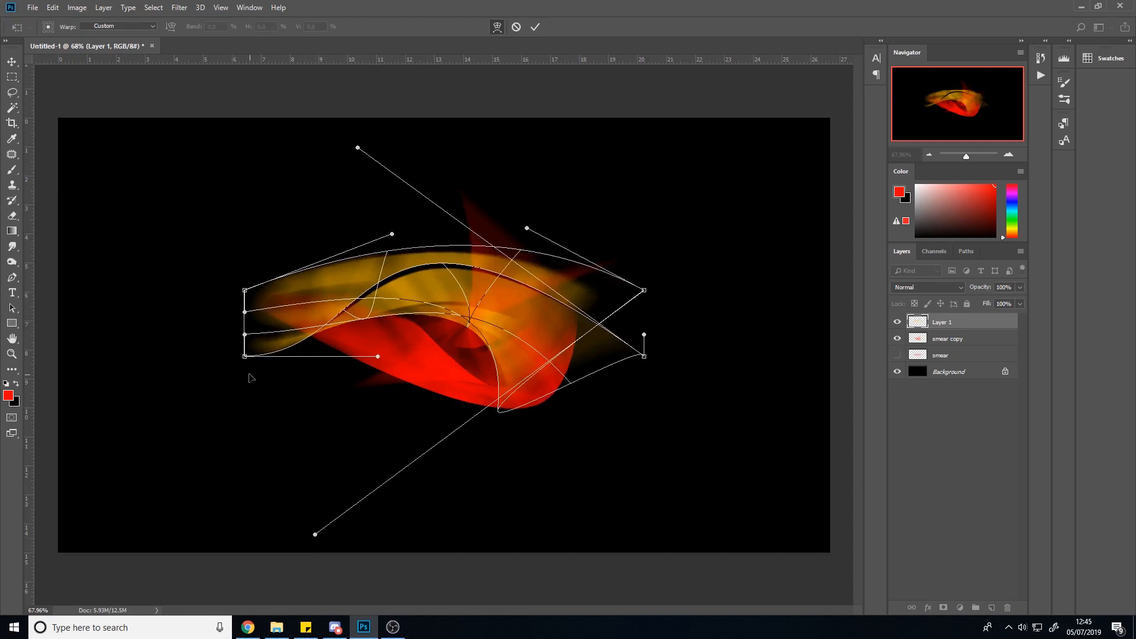
drag(644, 355, 557, 452)
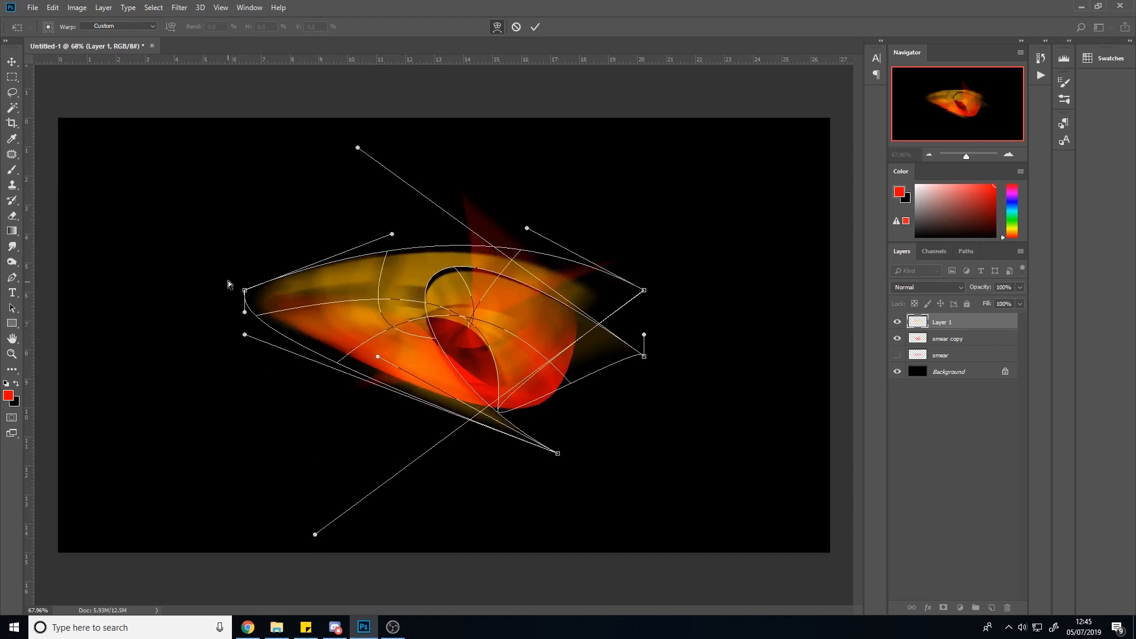
drag(244, 294, 341, 255)
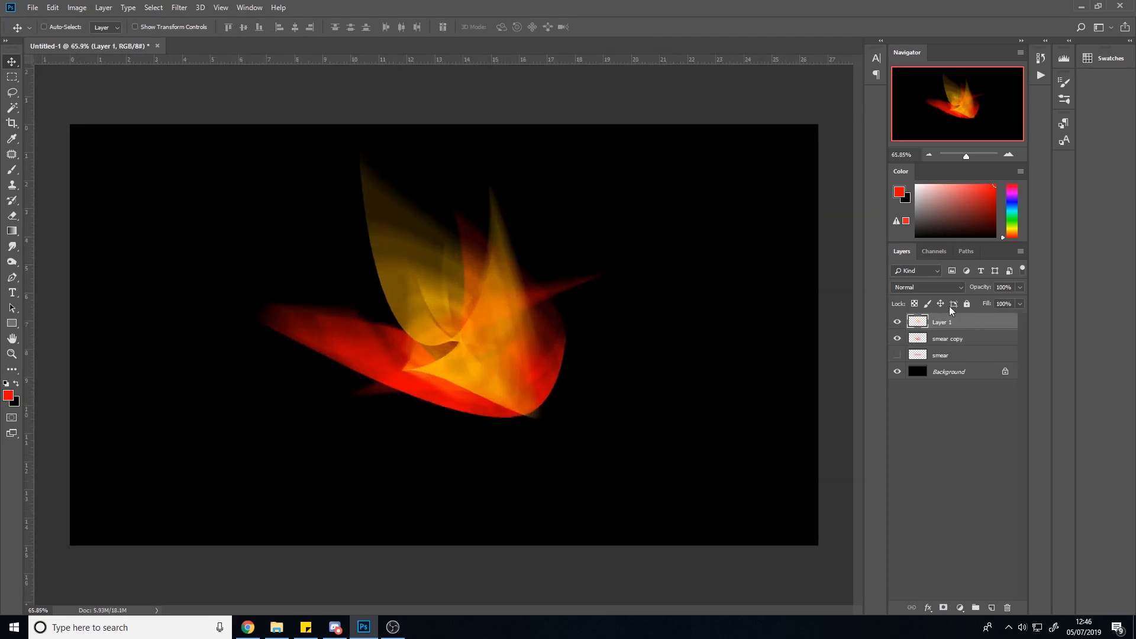
Step: Add a Curves adjustment layer, recolour Layer 1's overlay light blue, and add a blank layer
click(959, 607)
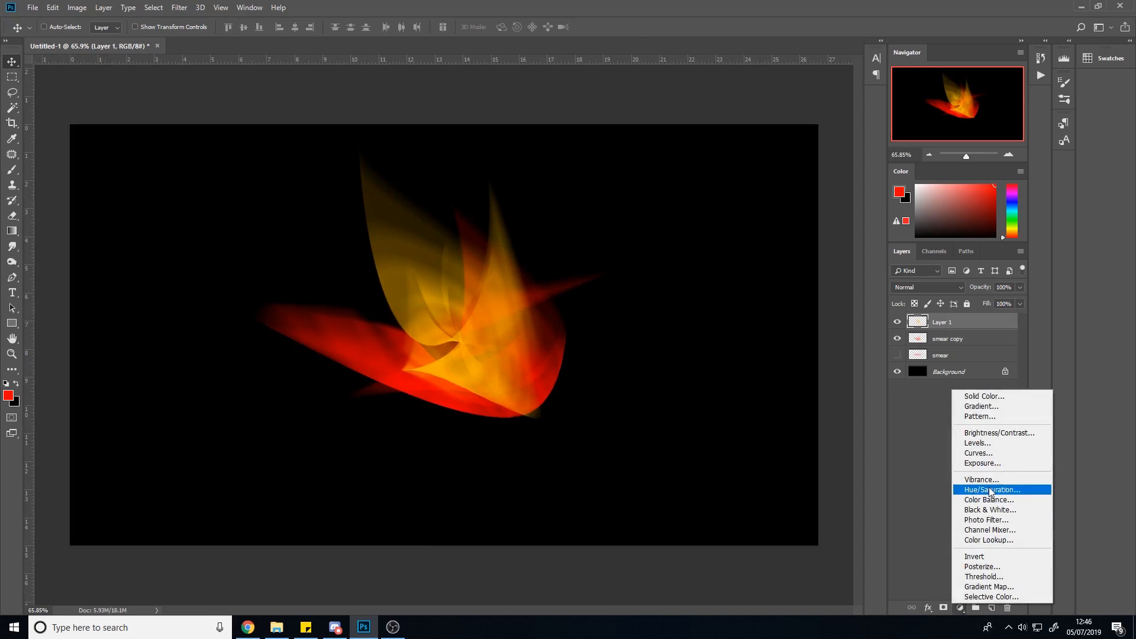
click(978, 453)
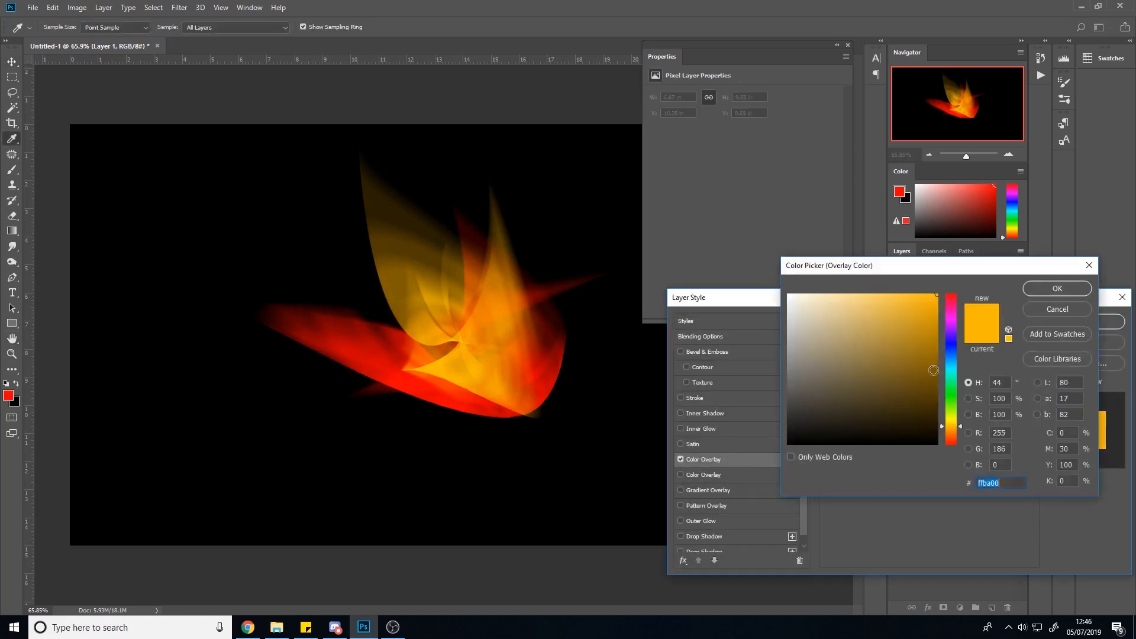
click(1056, 288)
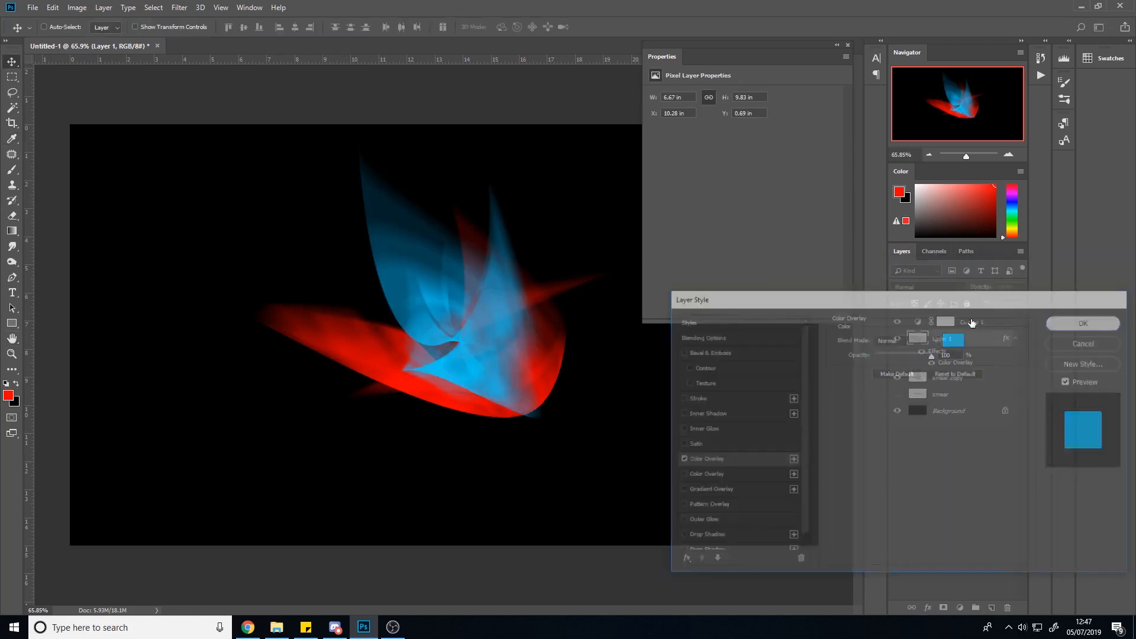
click(1082, 323)
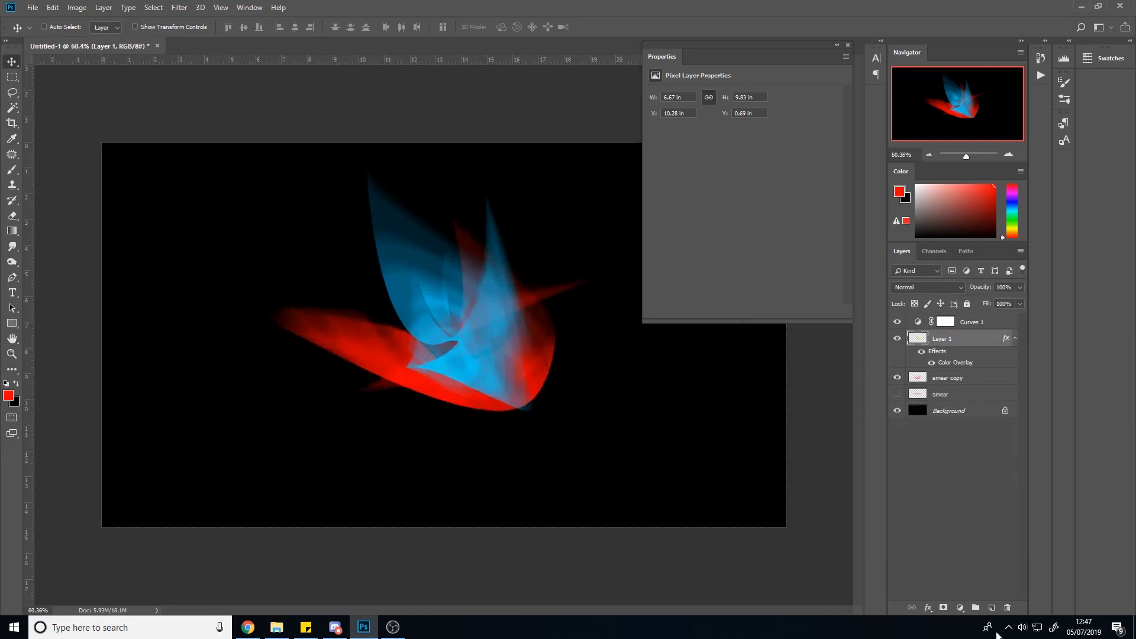
click(975, 607)
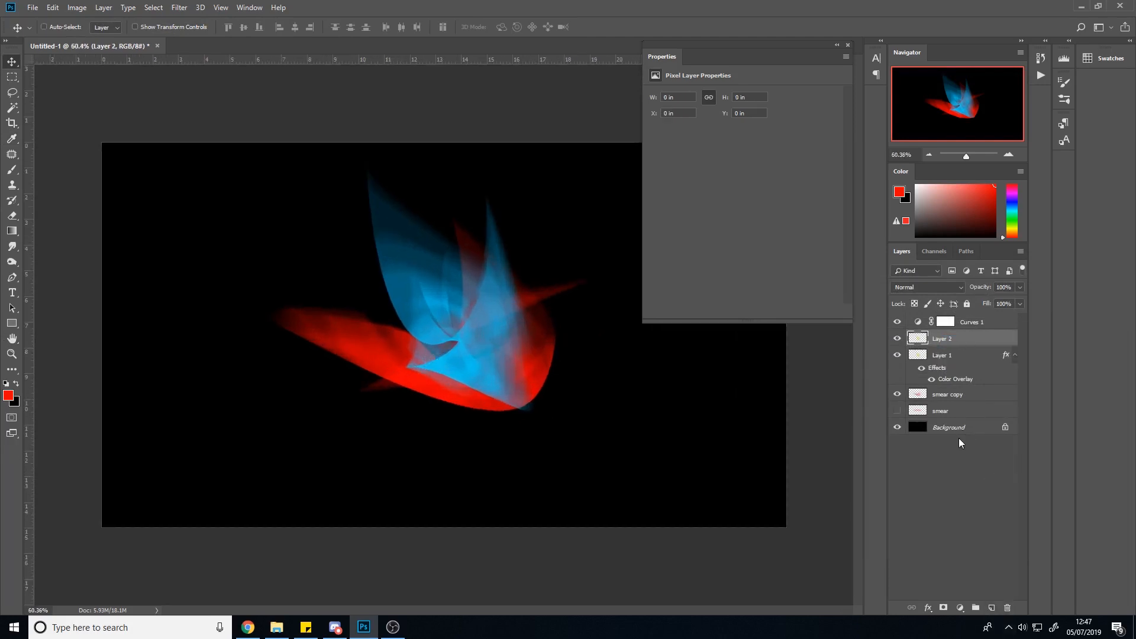
Step: Merge the blue flame with the new layer and compare blend modes, choosing Screen
click(942, 355)
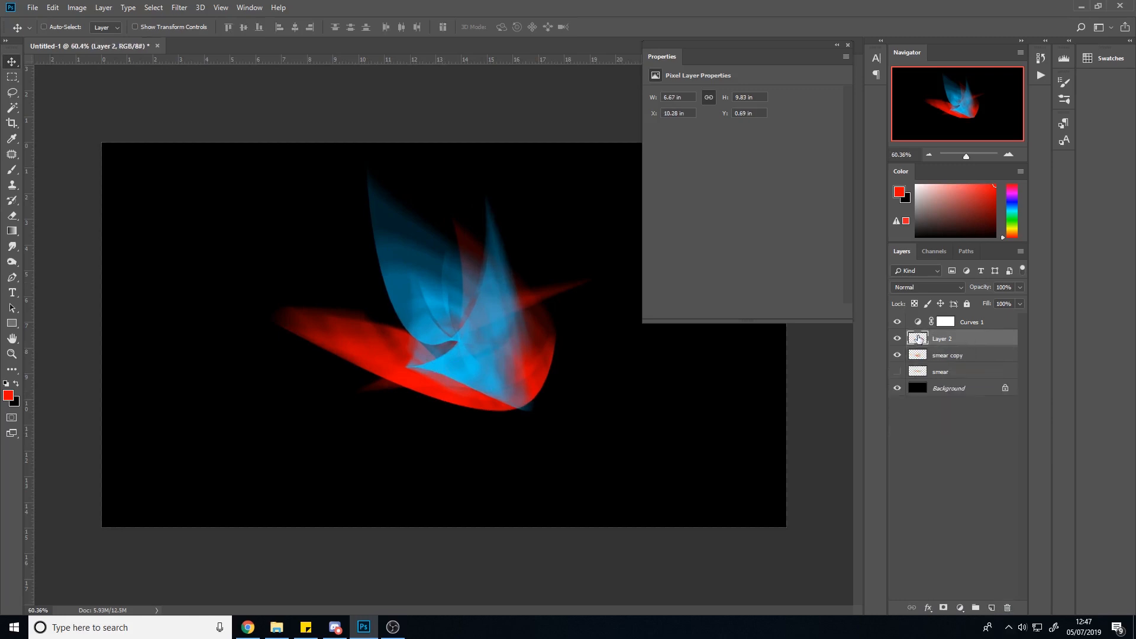
click(927, 287)
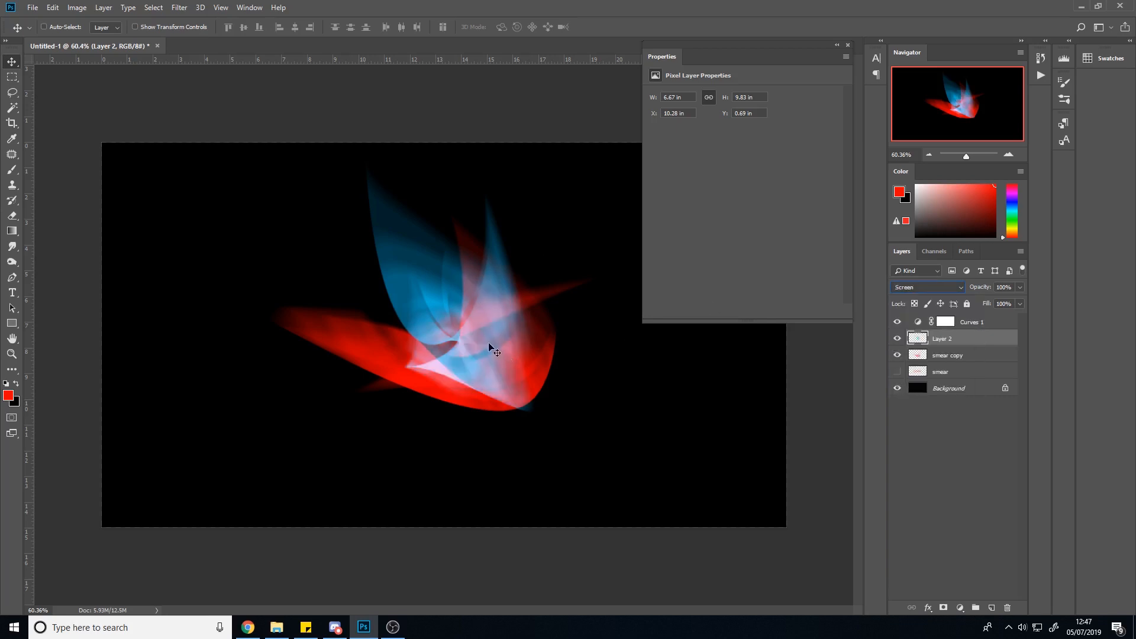
mouse_move(523, 341)
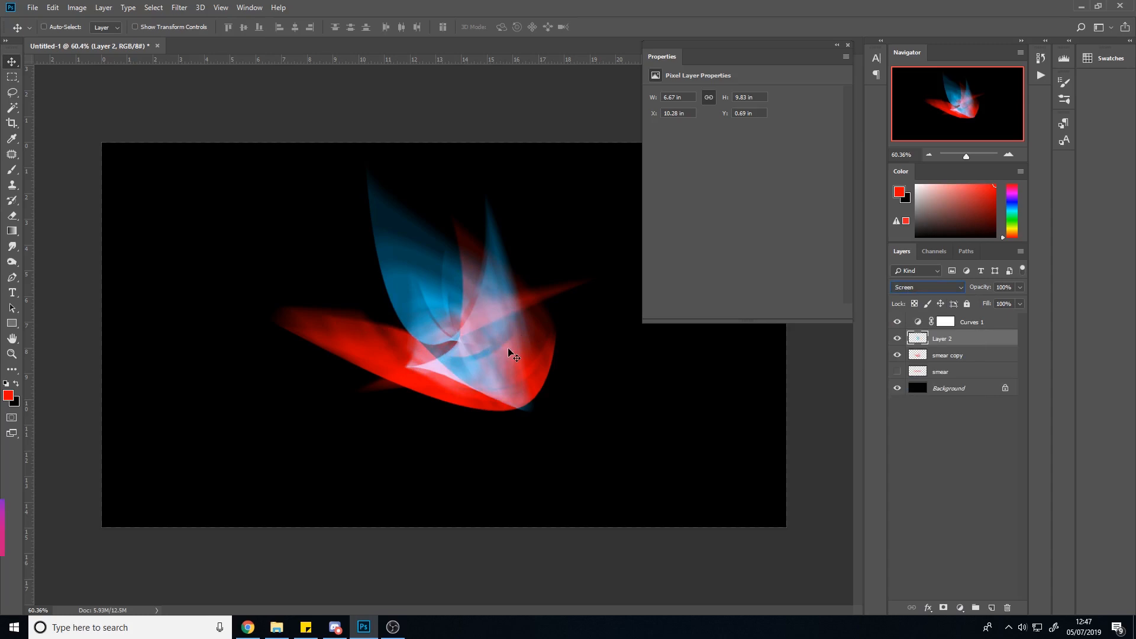
click(926, 288)
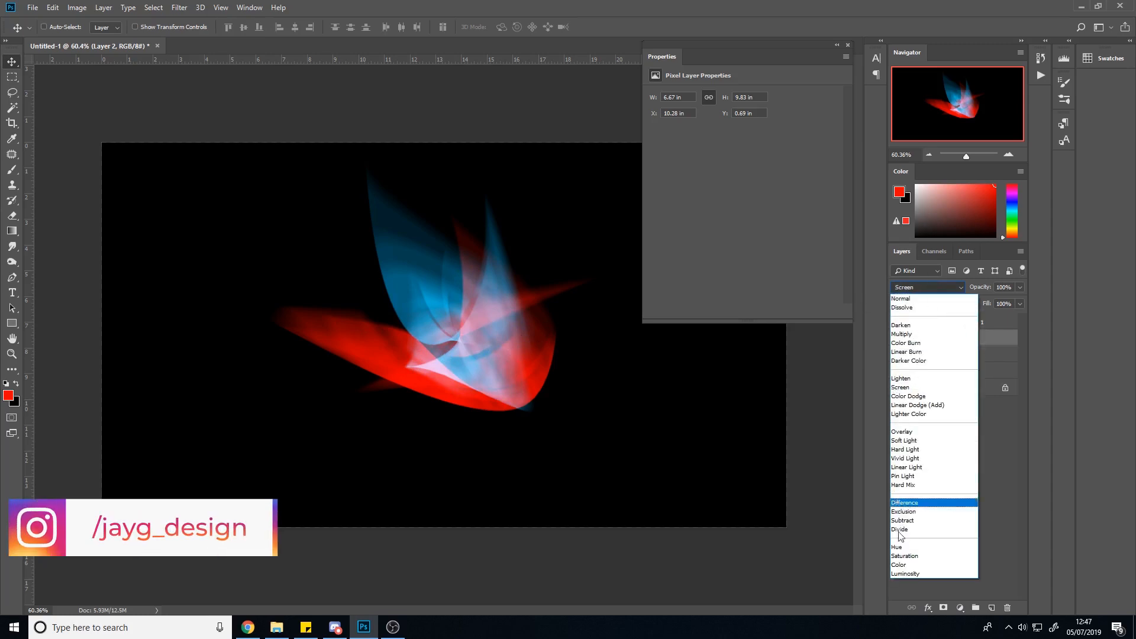
mouse_move(921, 396)
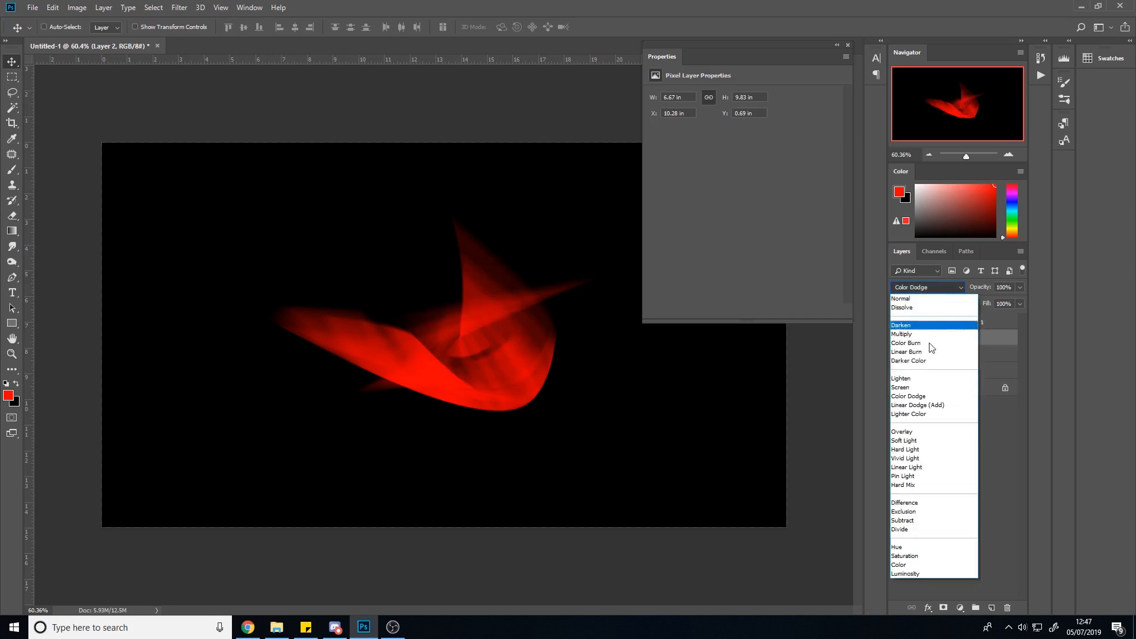
click(900, 387)
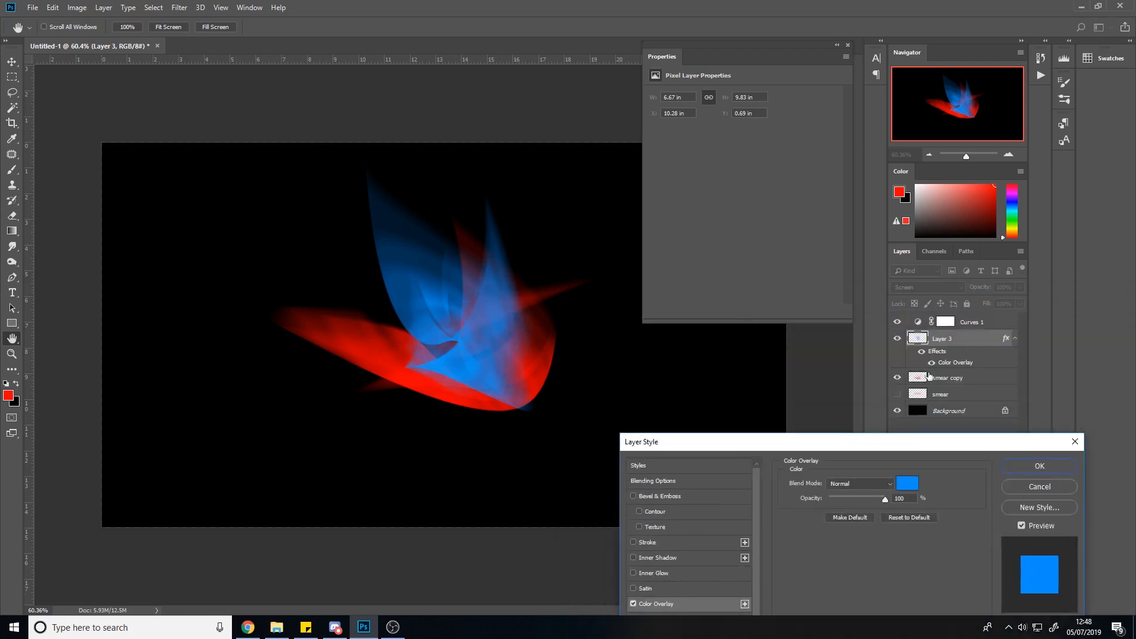
mouse_move(911, 296)
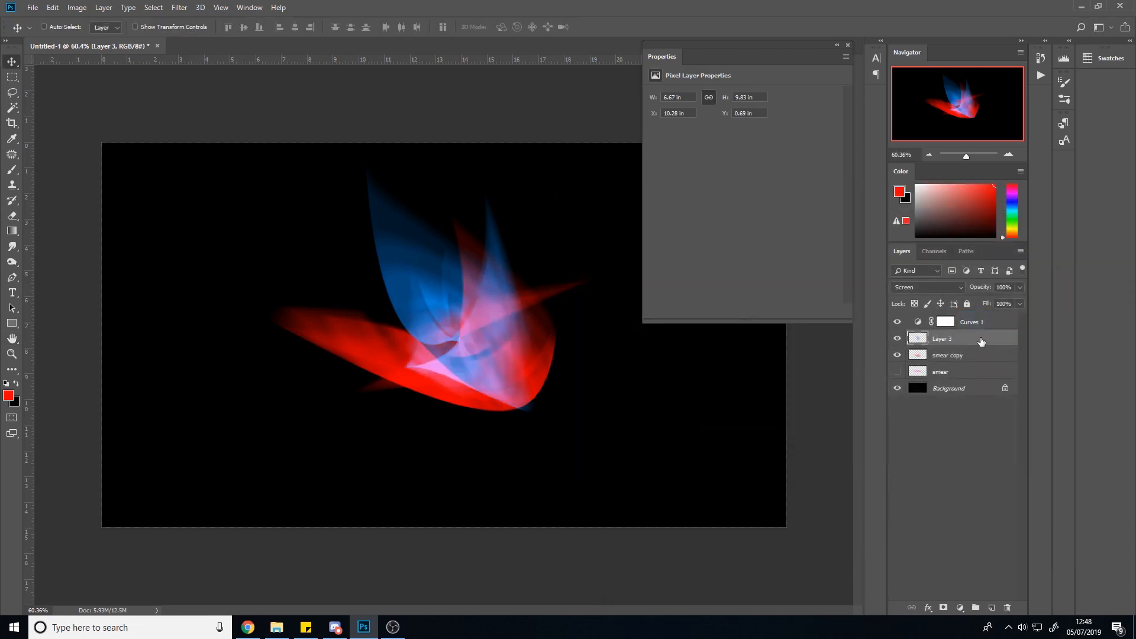
mouse_move(912, 334)
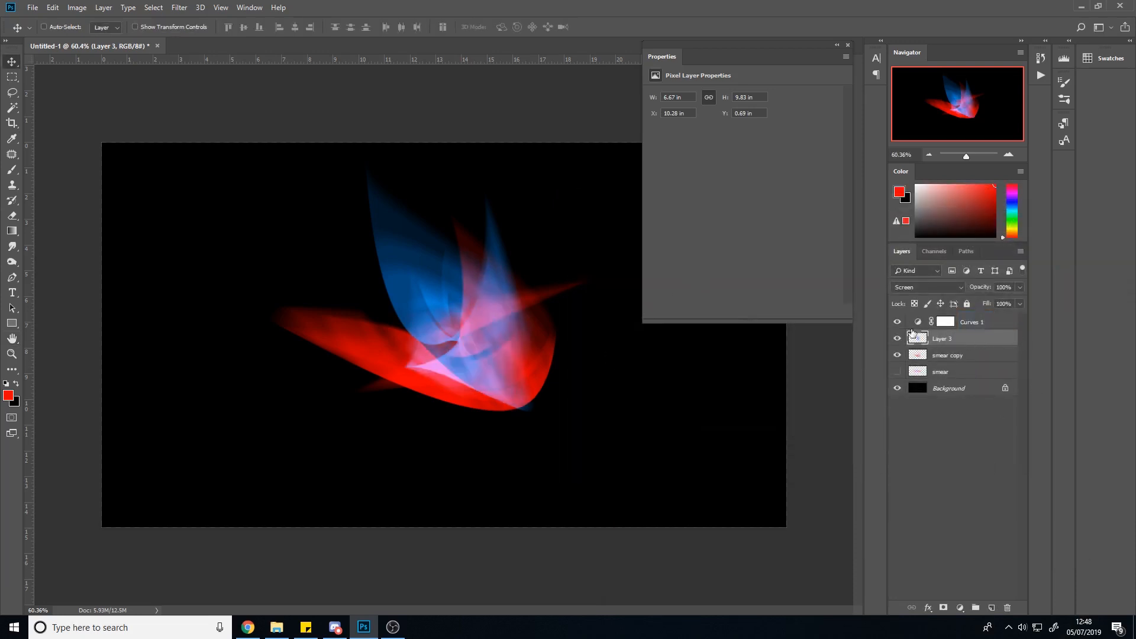
Step: Set Layer 3's blend mode to Screen
click(928, 287)
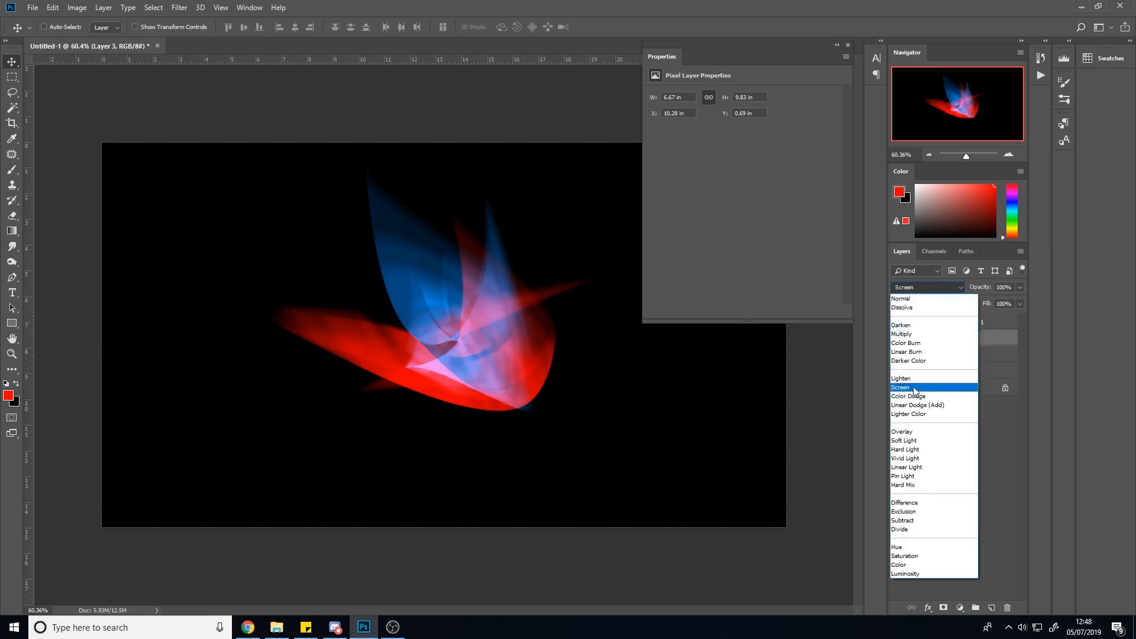
click(900, 387)
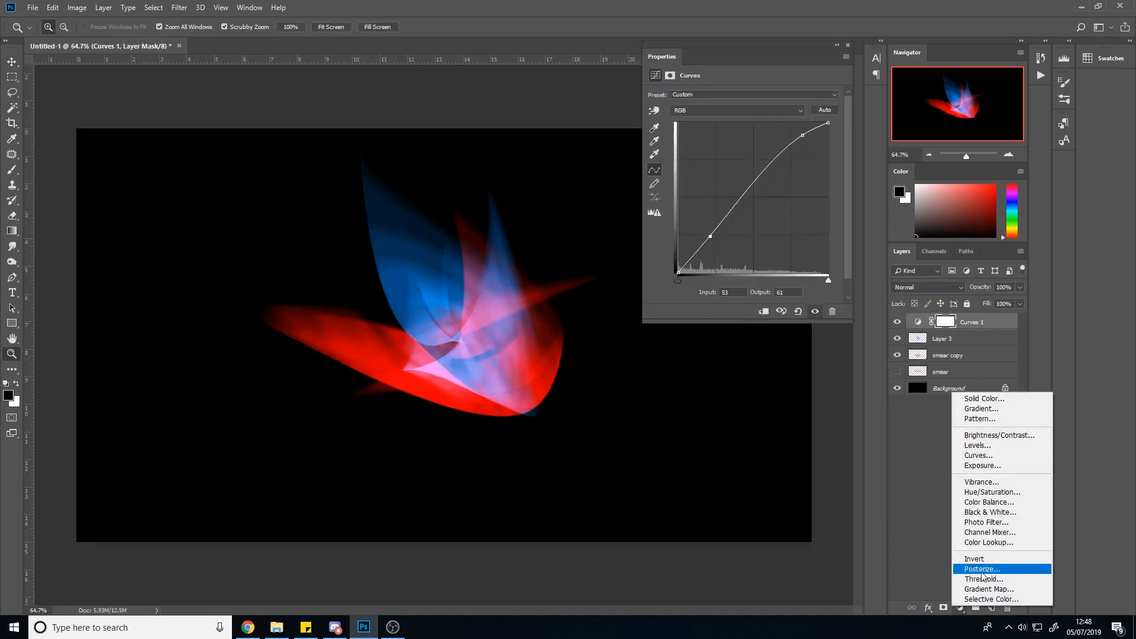
Step: Add a Gradient Map adjustment layer with a navy-to-blue-to-white gradient
click(990, 588)
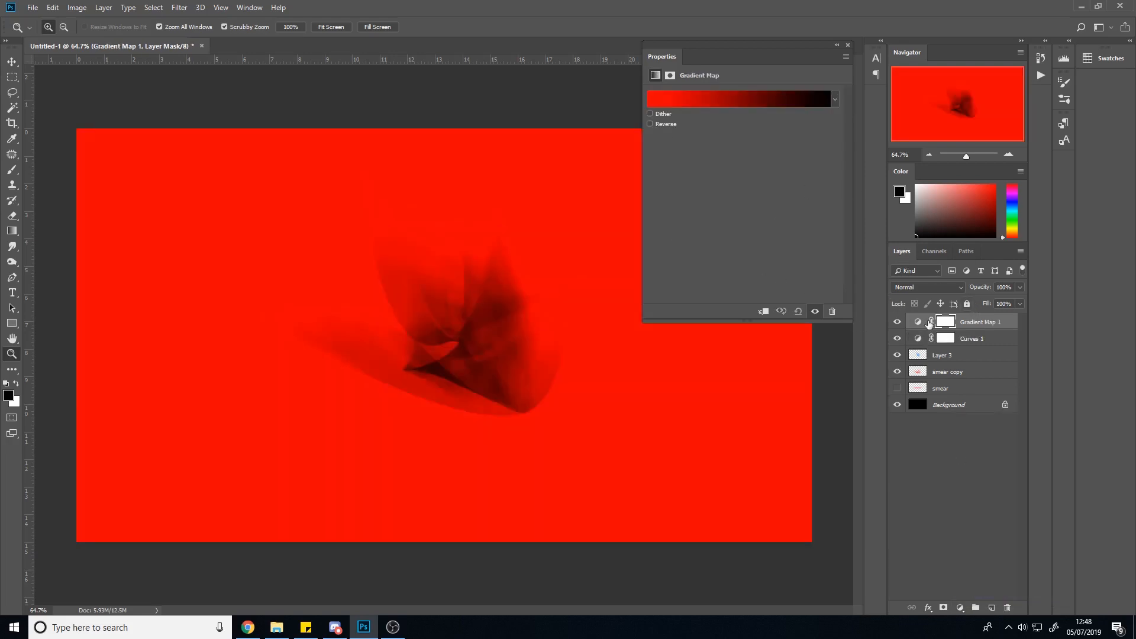
click(738, 99)
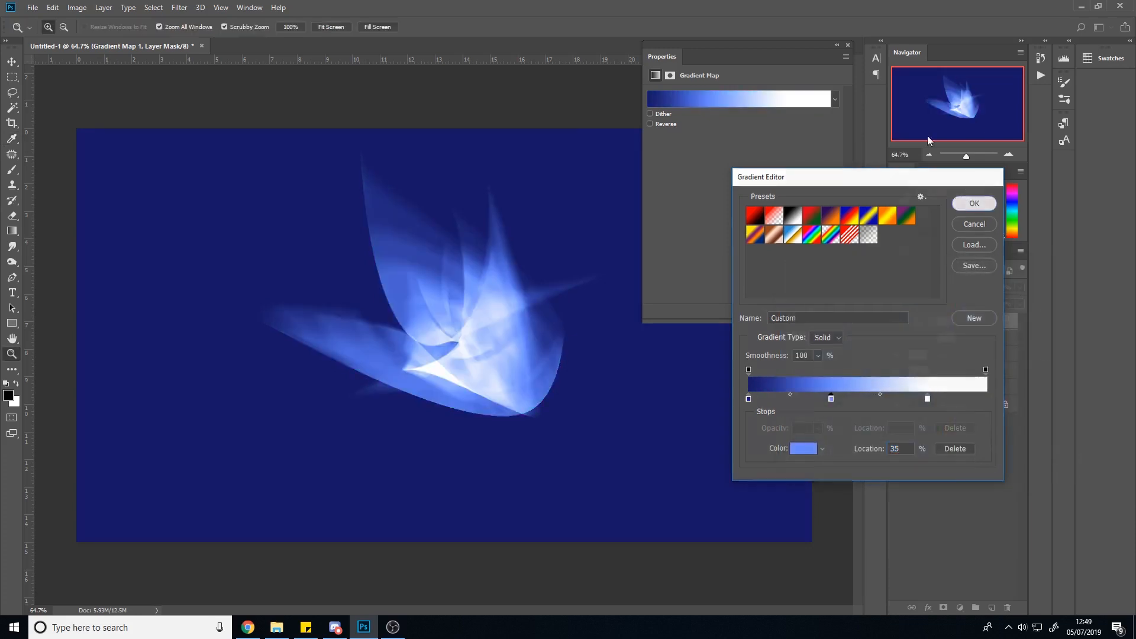
click(973, 203)
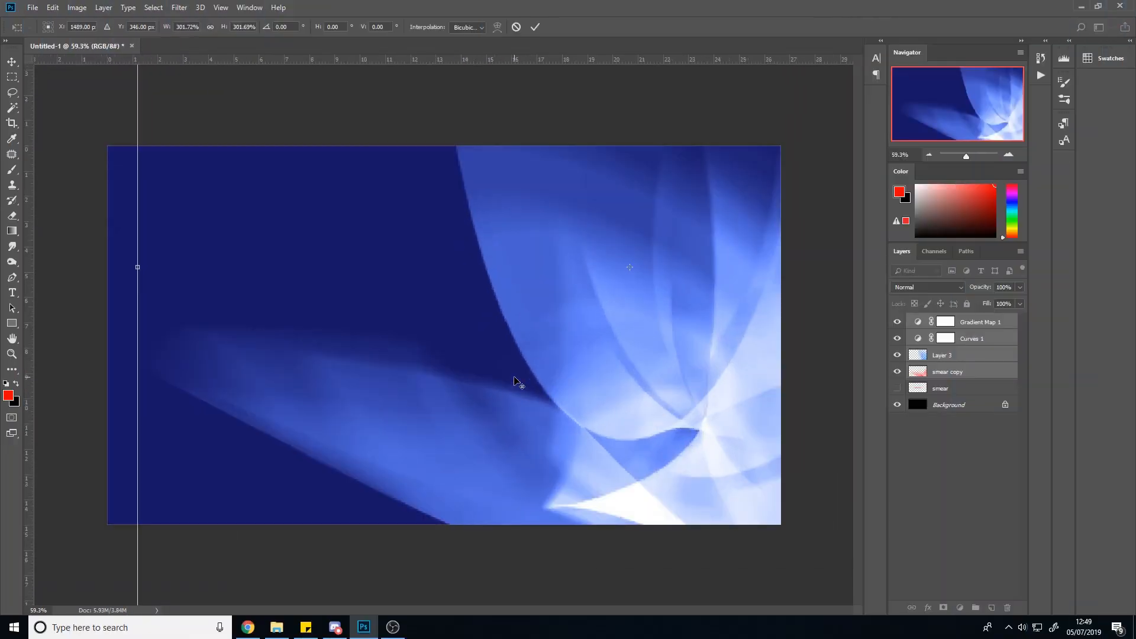
Step: Scale the blue flame artwork layers up to roughly 300% with Free Transform
click(9, 8)
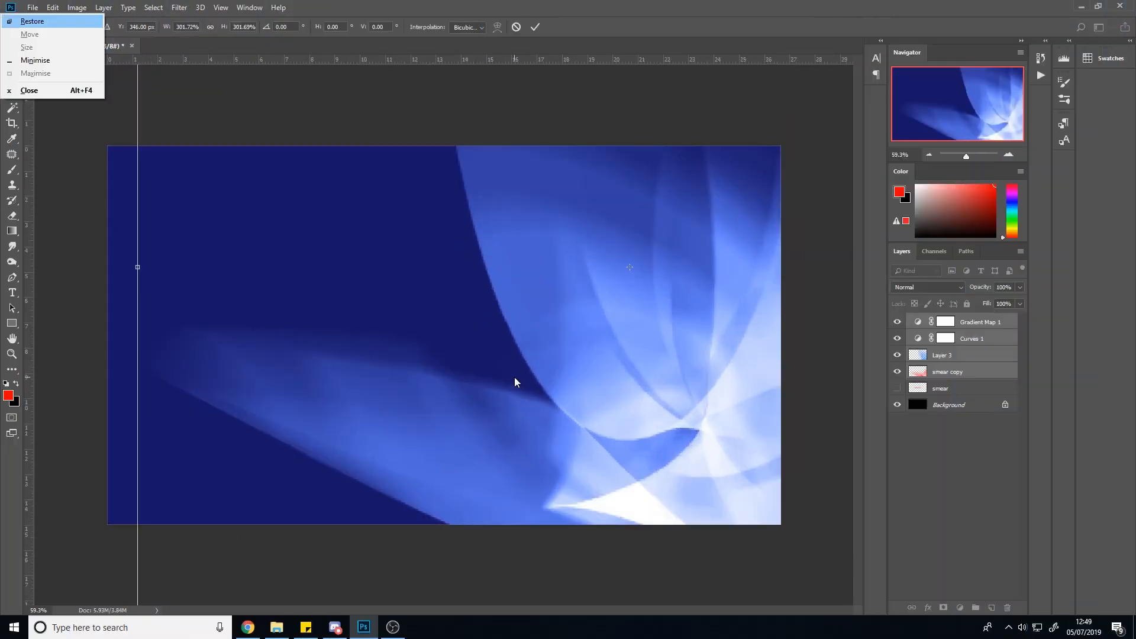